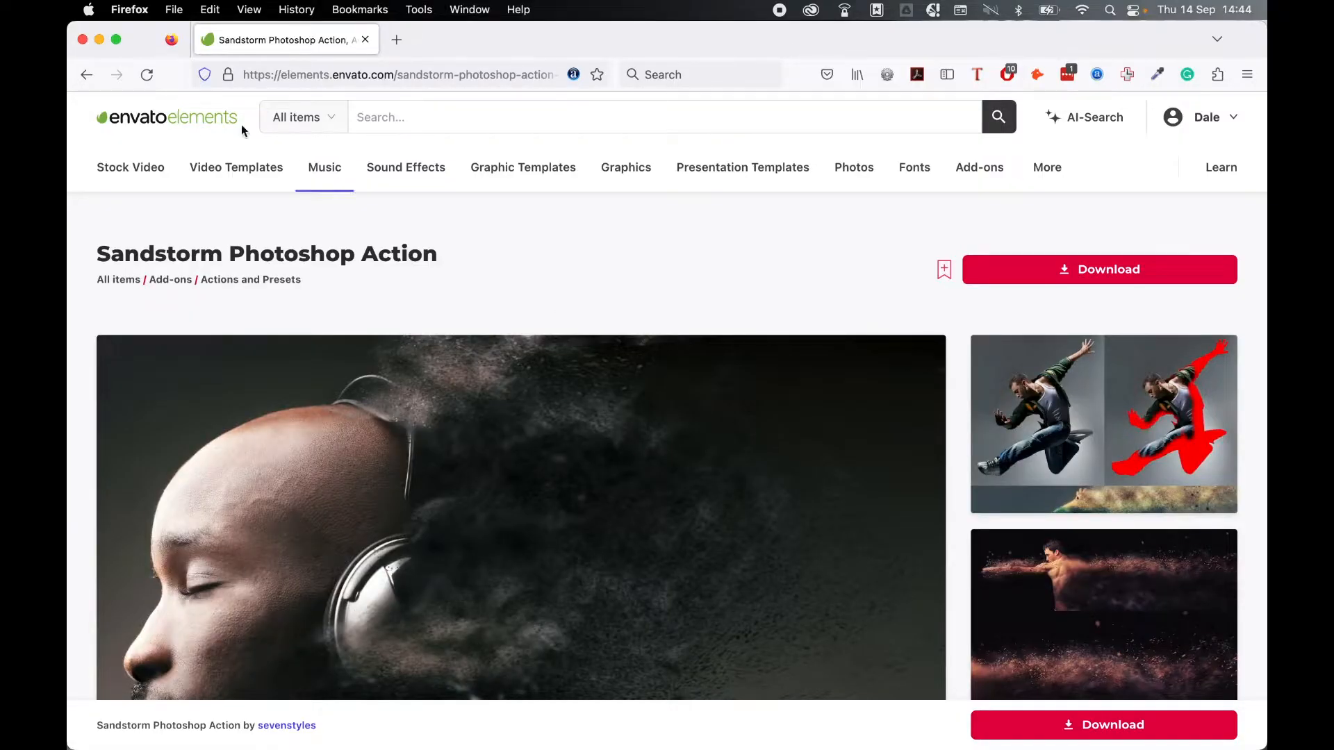
{"action": "mouse_move", "coordinate": [330, 239]}
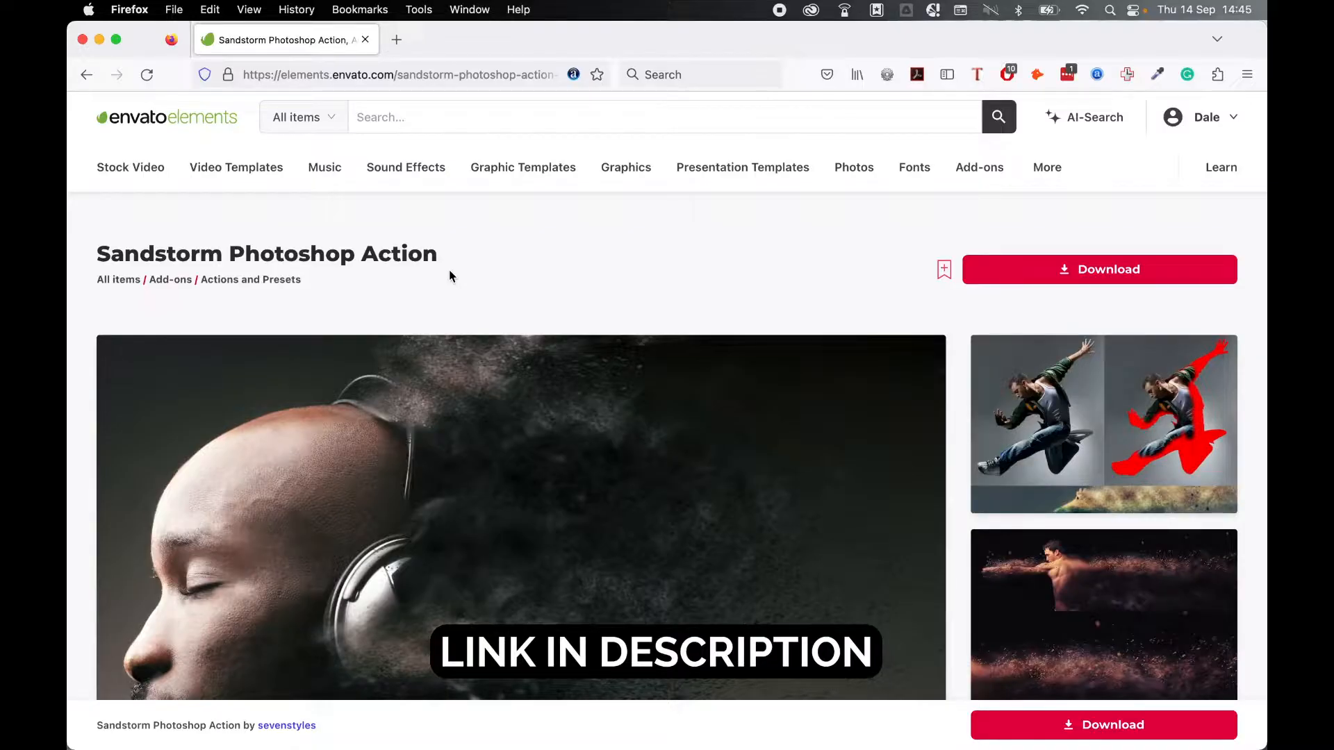
{"action": "mouse_move", "coordinate": [1035, 295]}
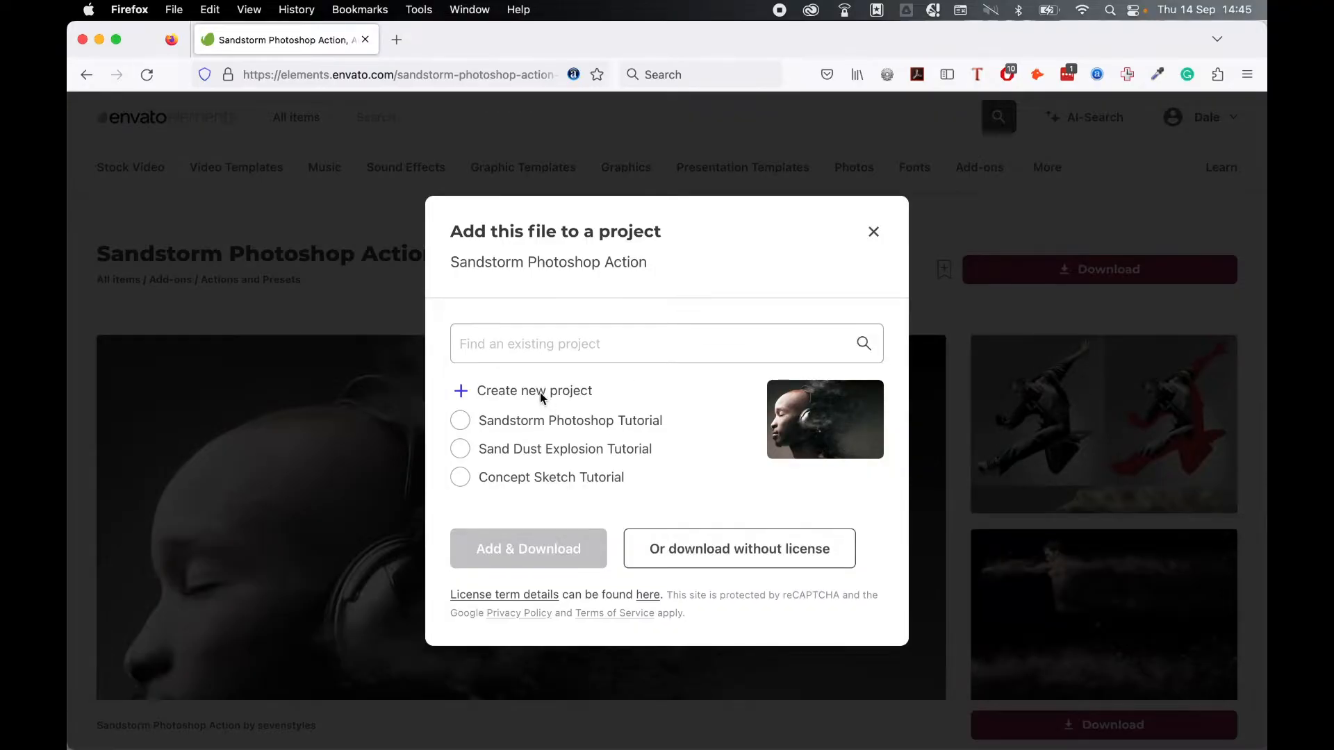
Add the Sandstorm action to the 'Sandstorm Photoshop Tutorial' project and download it.
{"action": "left_click", "coordinate": [459, 421]}
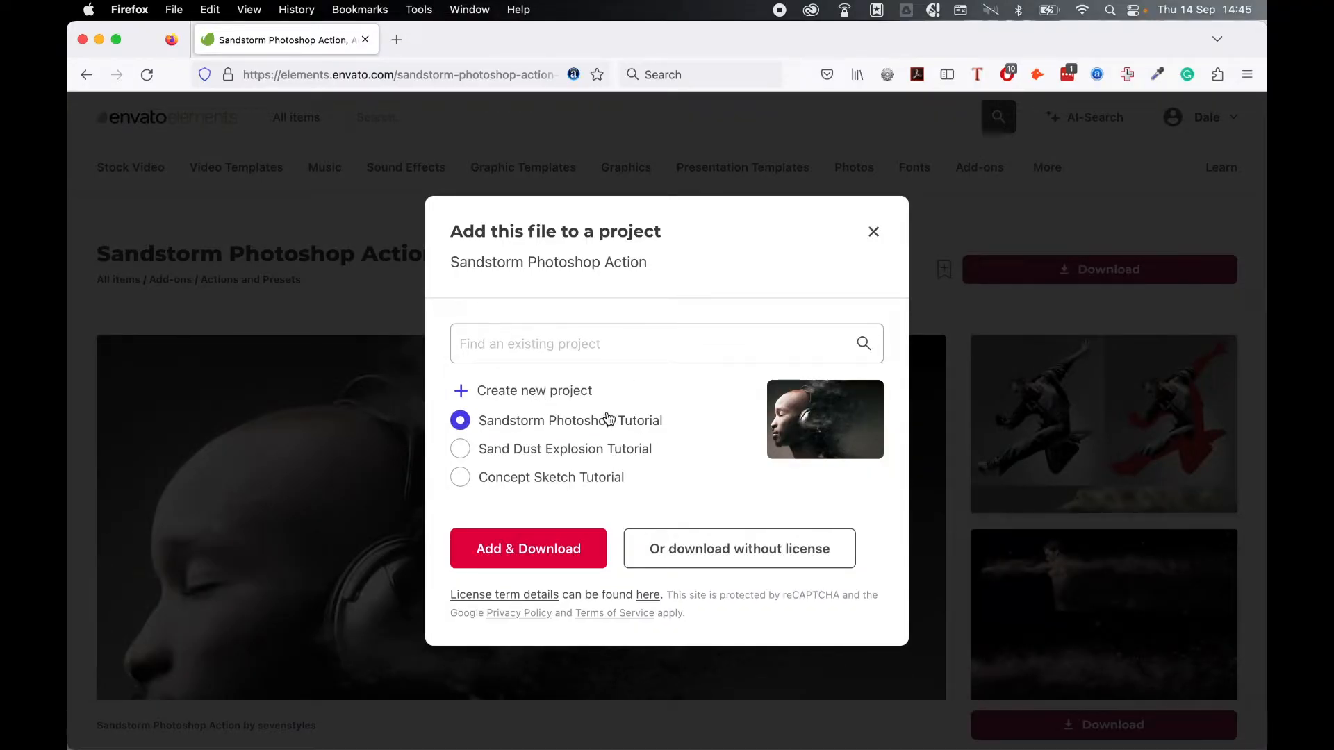
{"action": "mouse_move", "coordinate": [736, 644]}
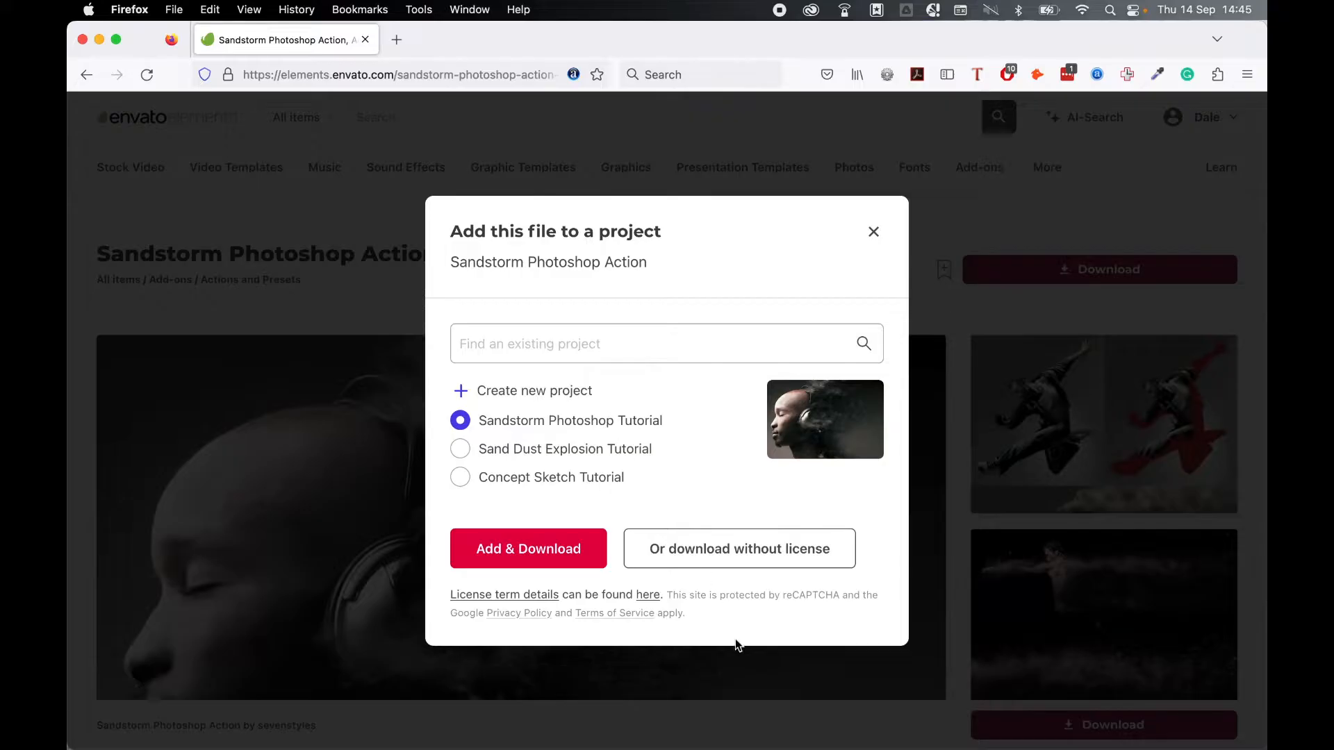
{"action": "mouse_move", "coordinate": [633, 506]}
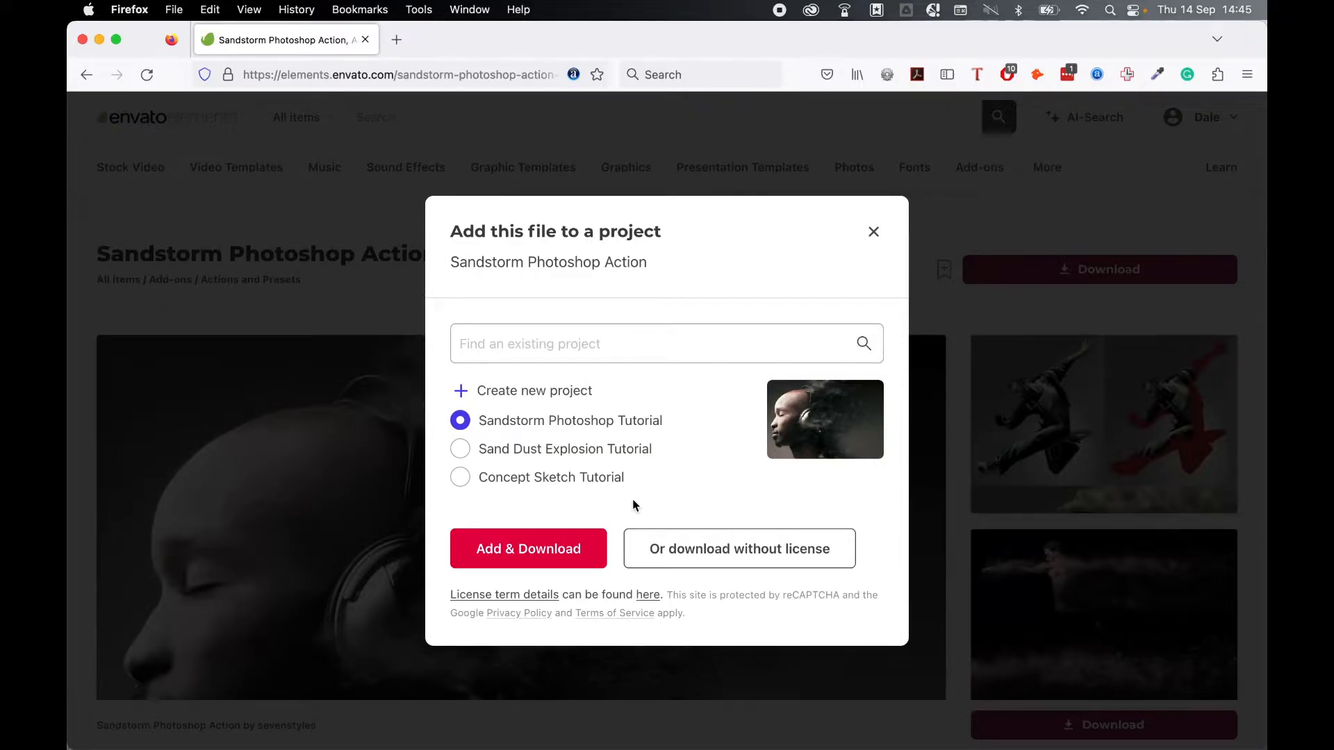
{"action": "left_click", "coordinate": [528, 549]}
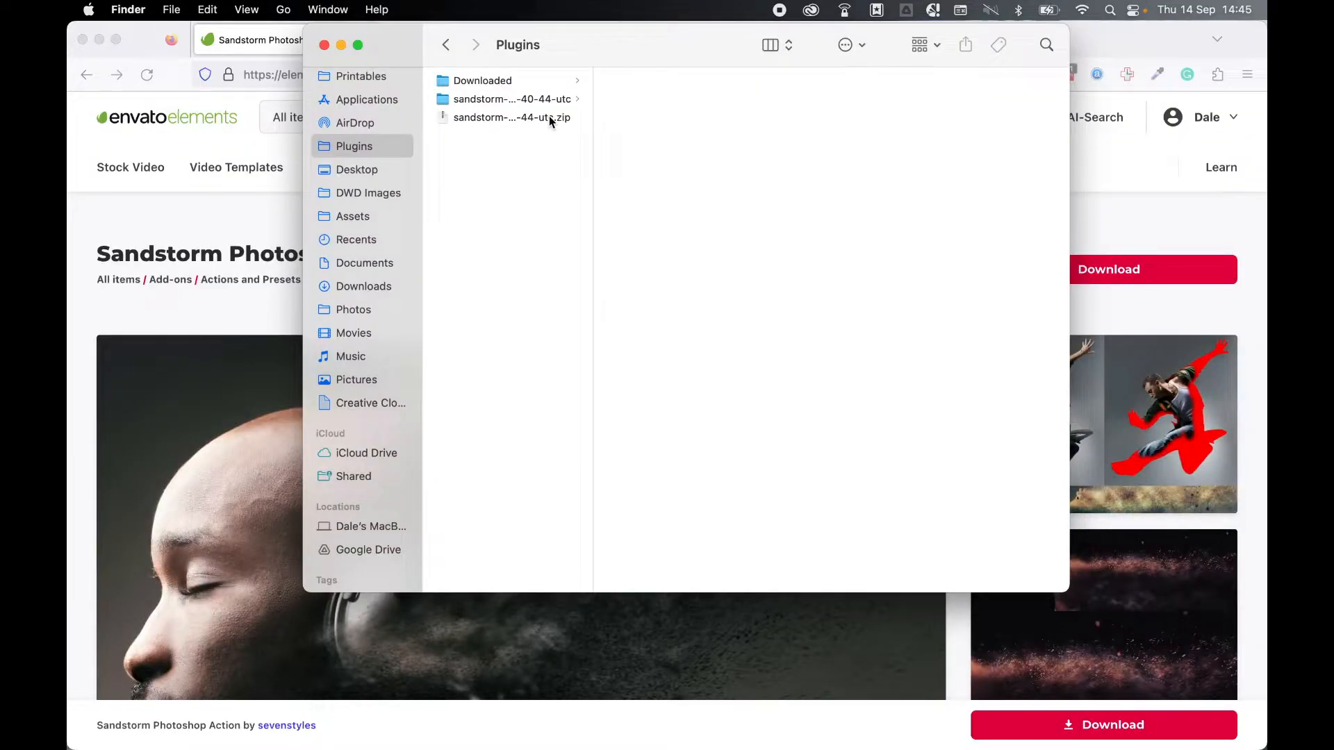
Extract the sandstorm zip in the Plugins folder and open the extracted folder.
{"action": "double_click", "coordinate": [511, 117]}
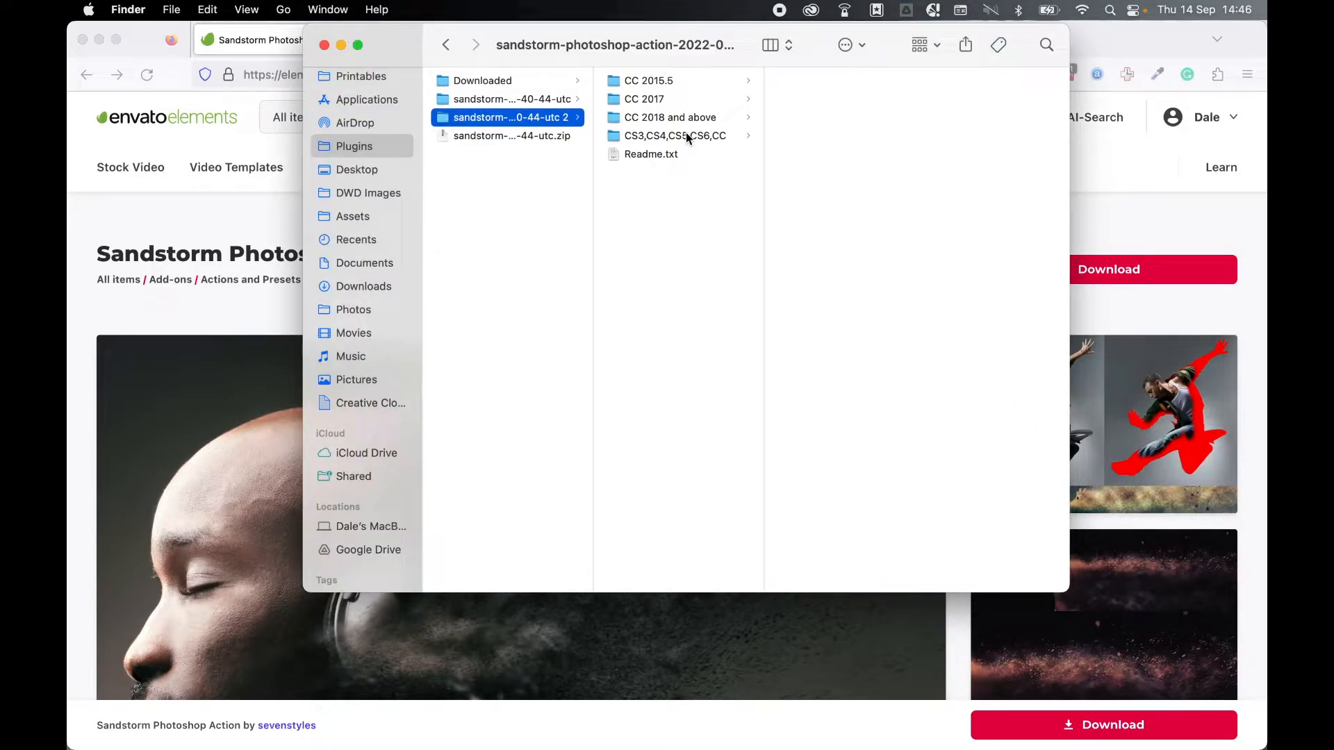
{"action": "left_click", "coordinate": [670, 117]}
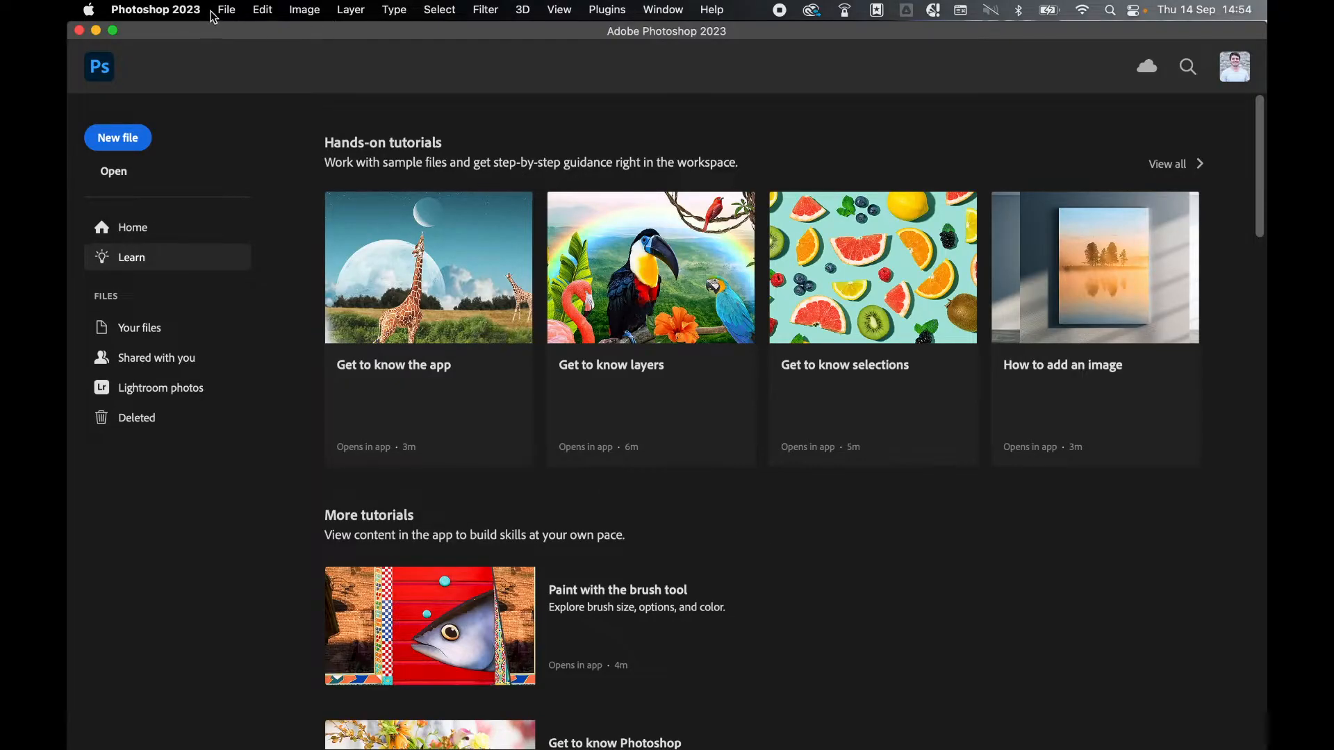
Open img_womanjumping.jpg from the DWD Images folder via File > Open.
{"action": "left_click", "coordinate": [113, 171]}
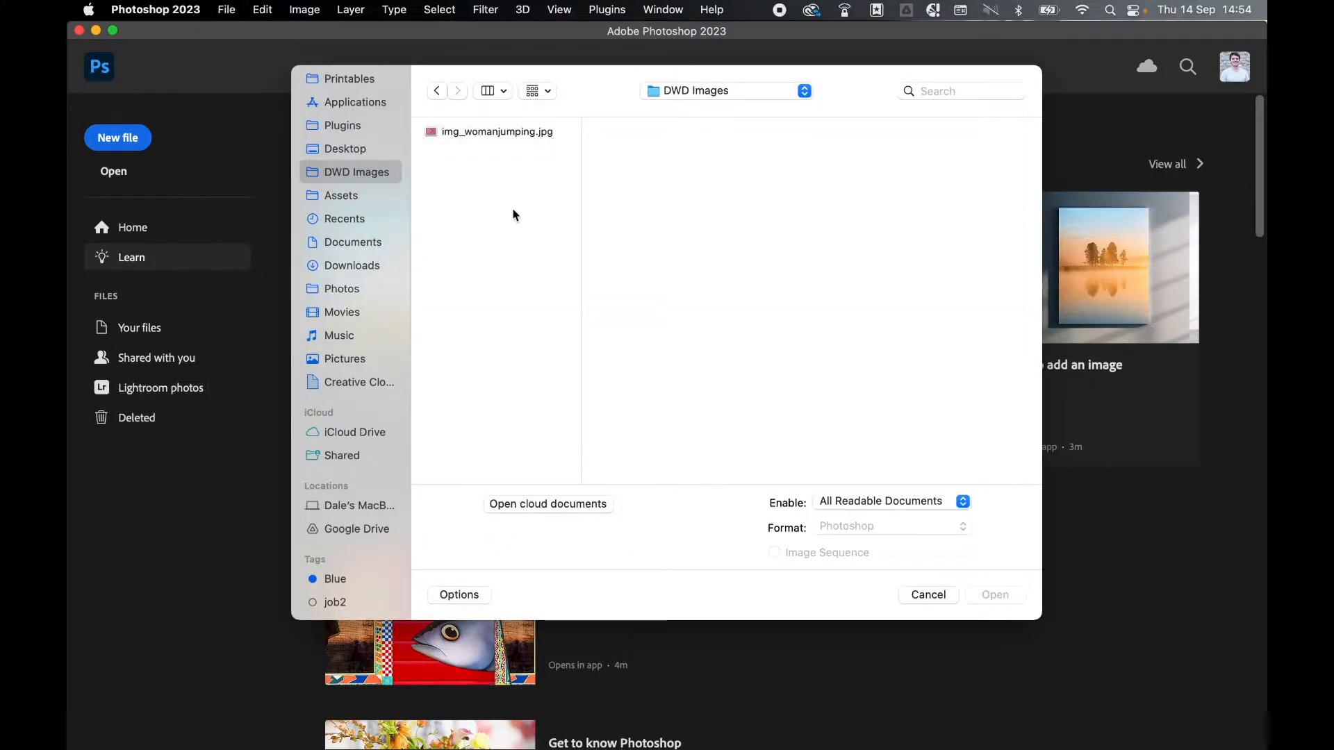
{"action": "left_click", "coordinate": [496, 132]}
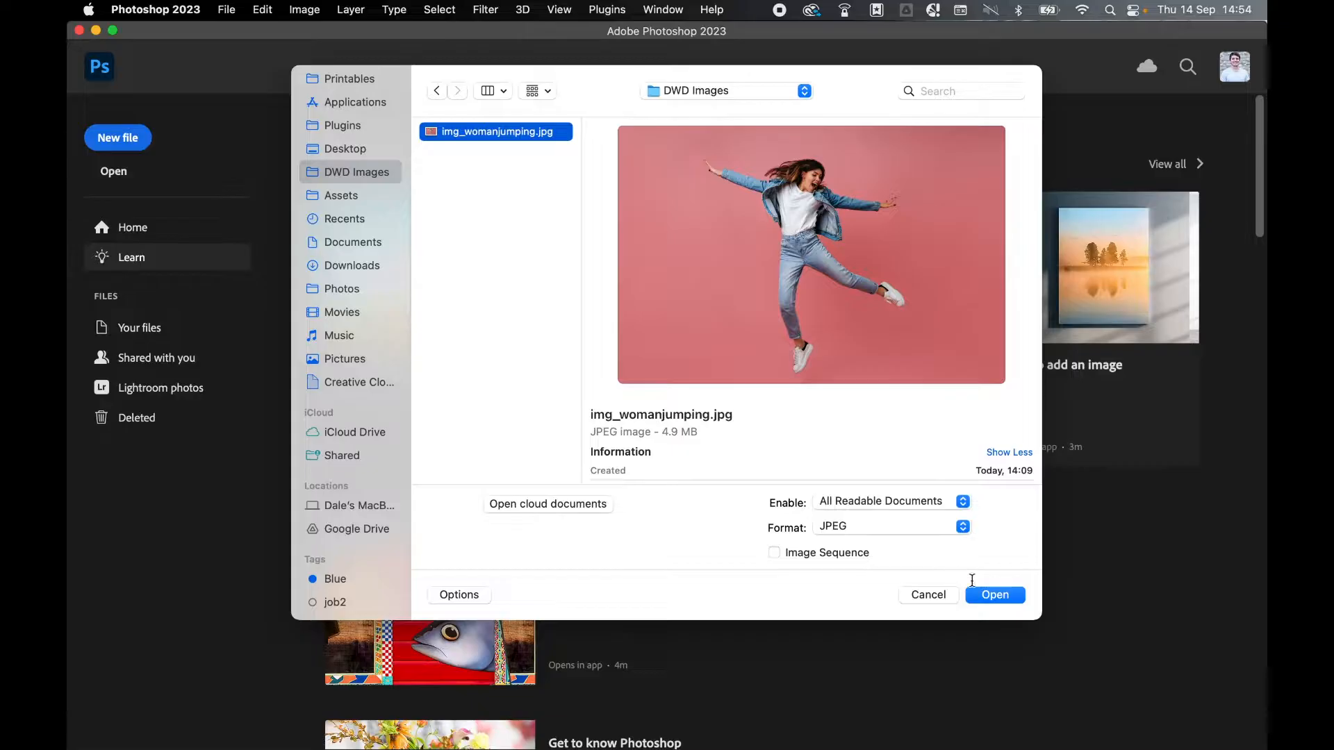
{"action": "left_click", "coordinate": [994, 595]}
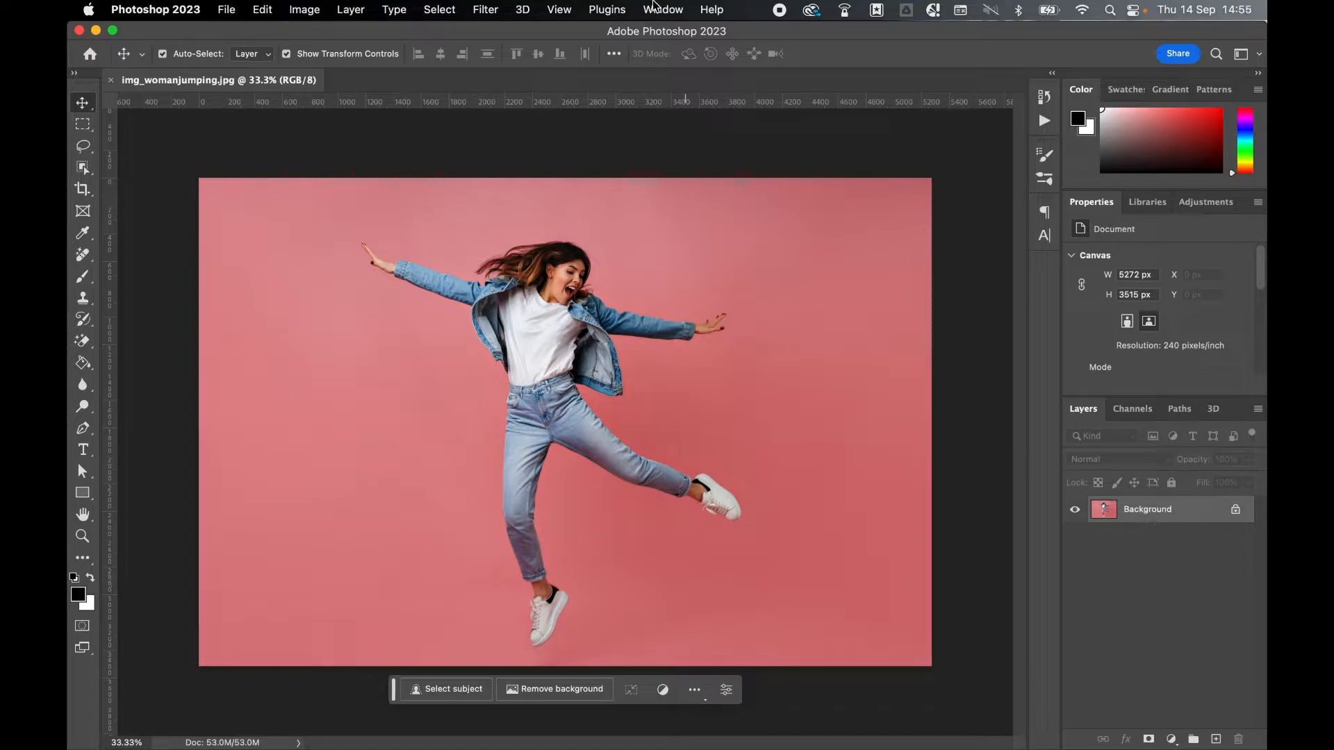
Load SandStorm.atn from the 'CC 2018 and above' folder through the Actions panel menu.
{"action": "left_click", "coordinate": [662, 9]}
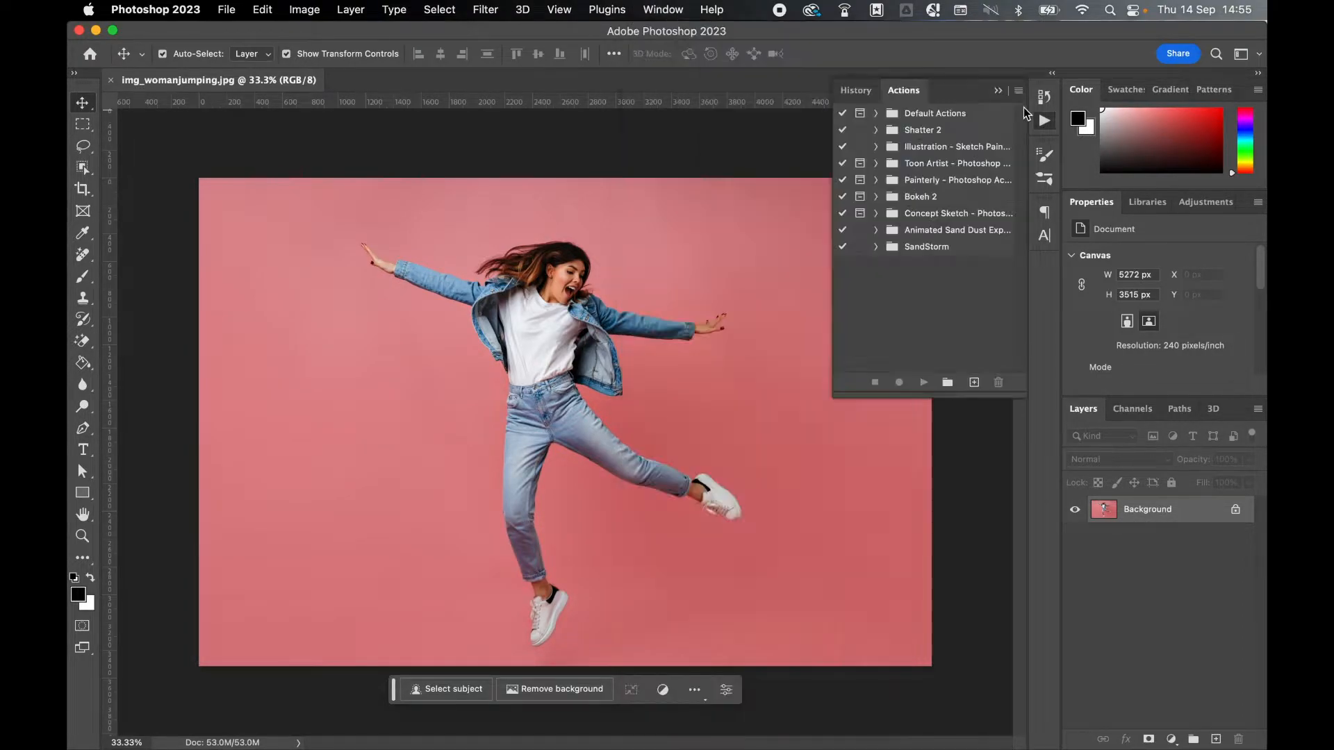
{"action": "left_click", "coordinate": [1017, 90]}
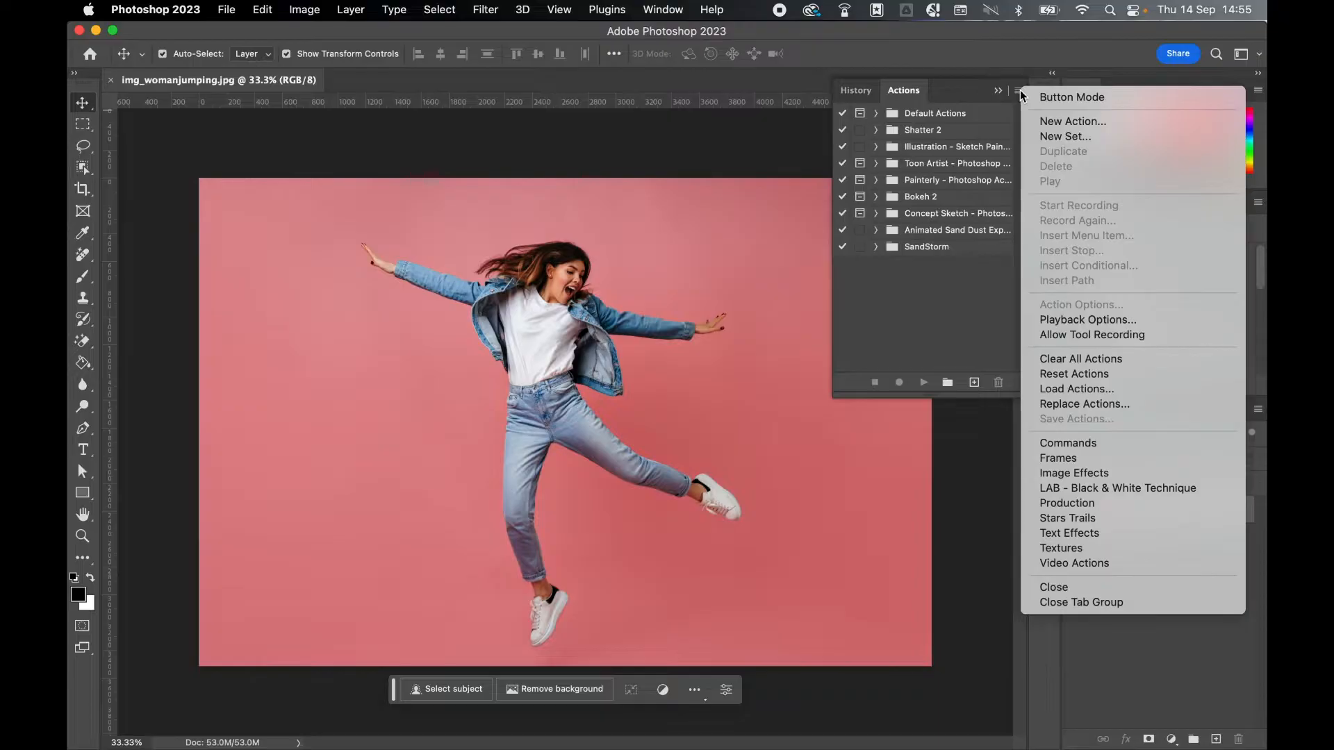
{"action": "left_click", "coordinate": [1076, 389]}
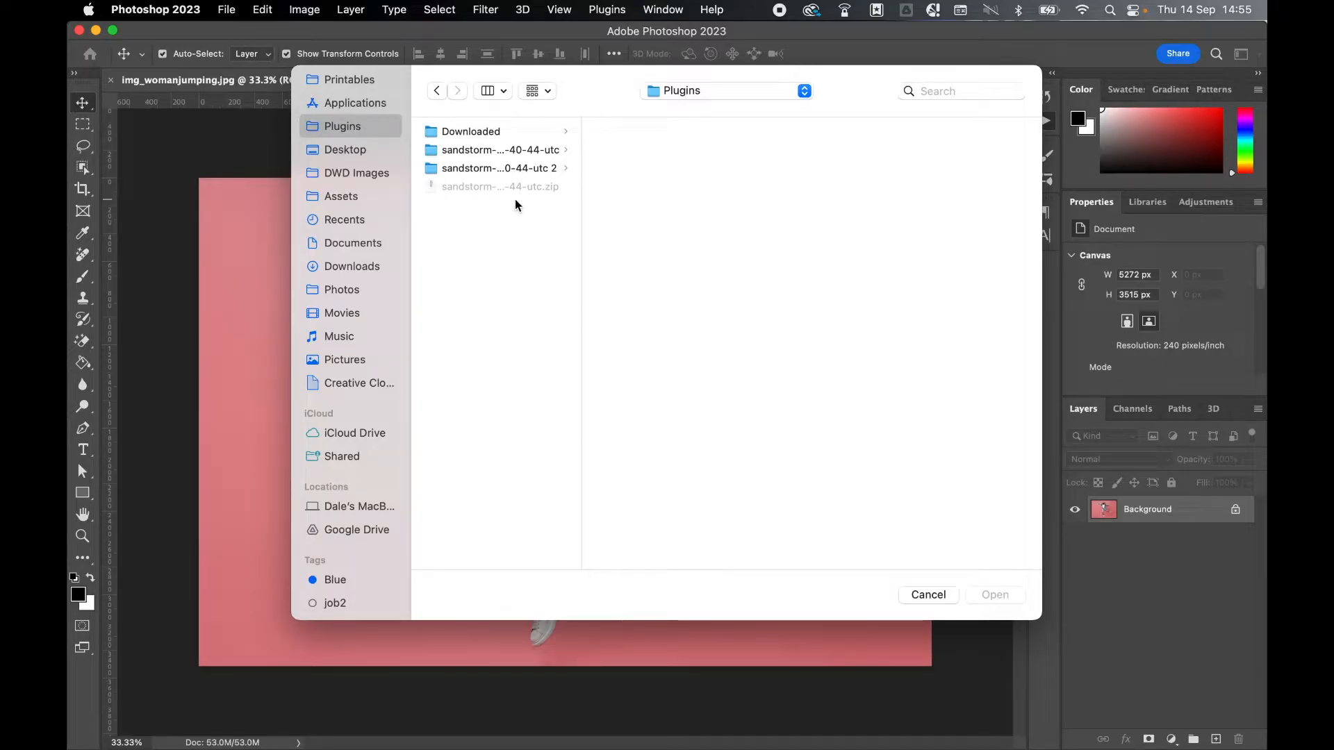
{"action": "left_click", "coordinate": [500, 150]}
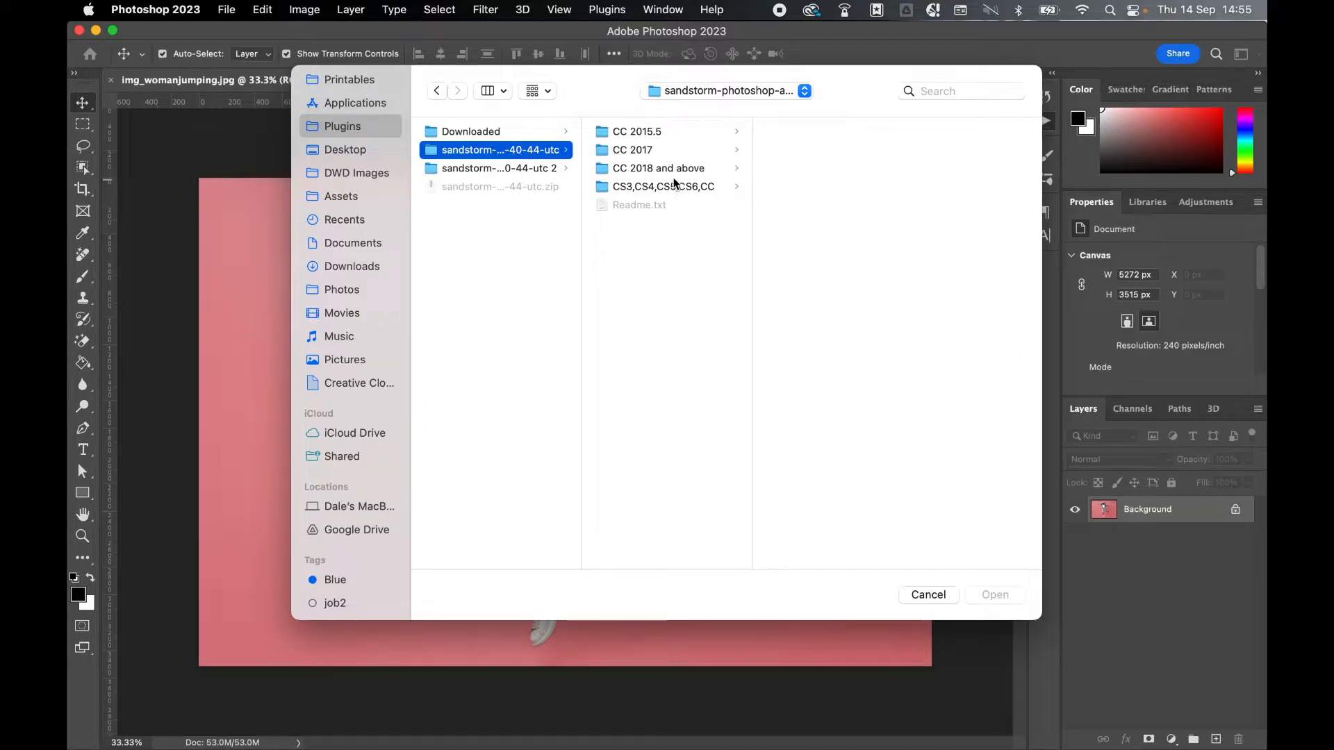
{"action": "left_click", "coordinate": [659, 168]}
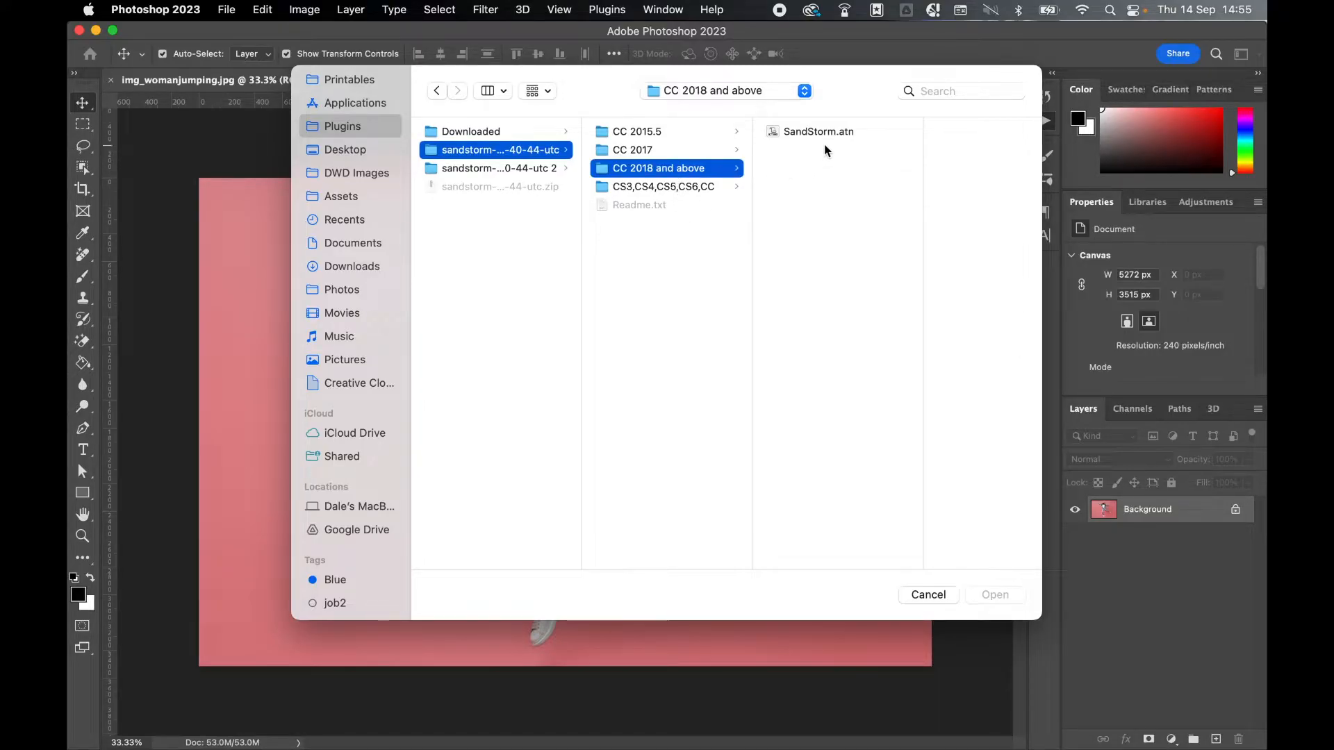
{"action": "left_click", "coordinate": [818, 132]}
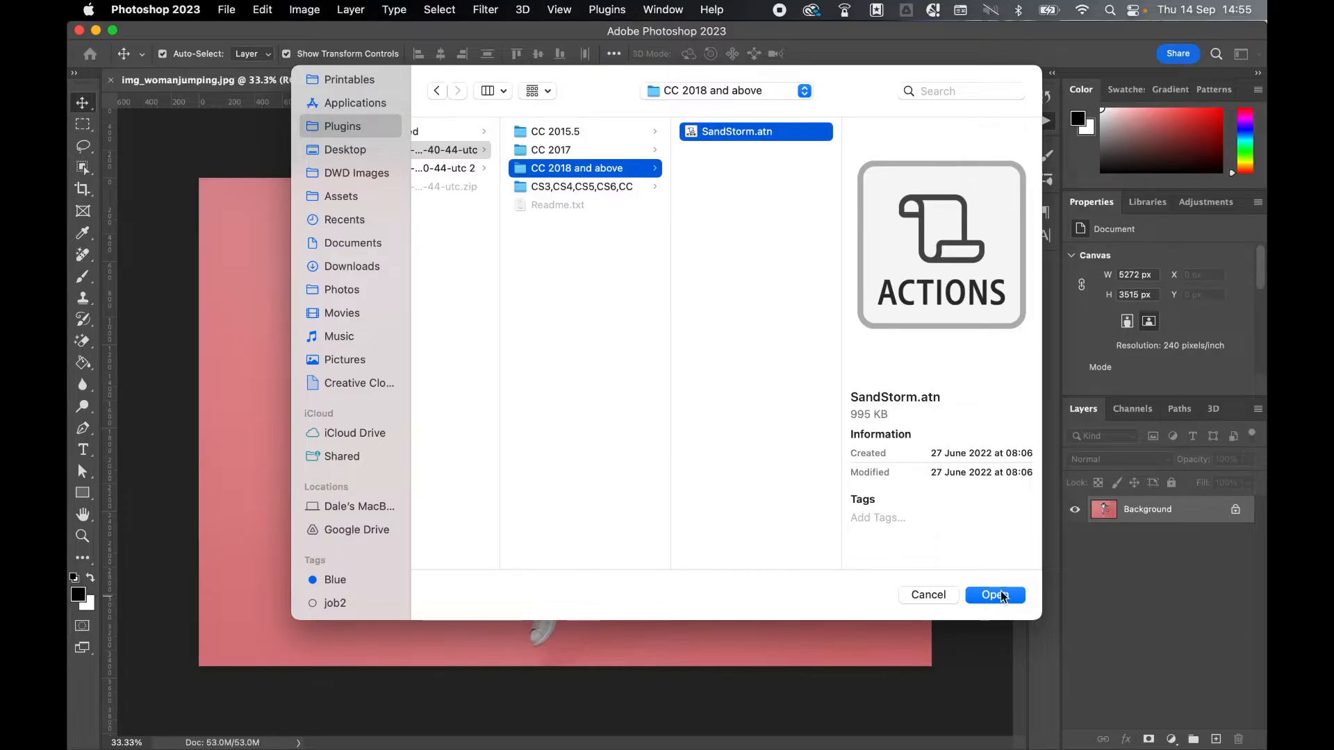
{"action": "left_click", "coordinate": [994, 594]}
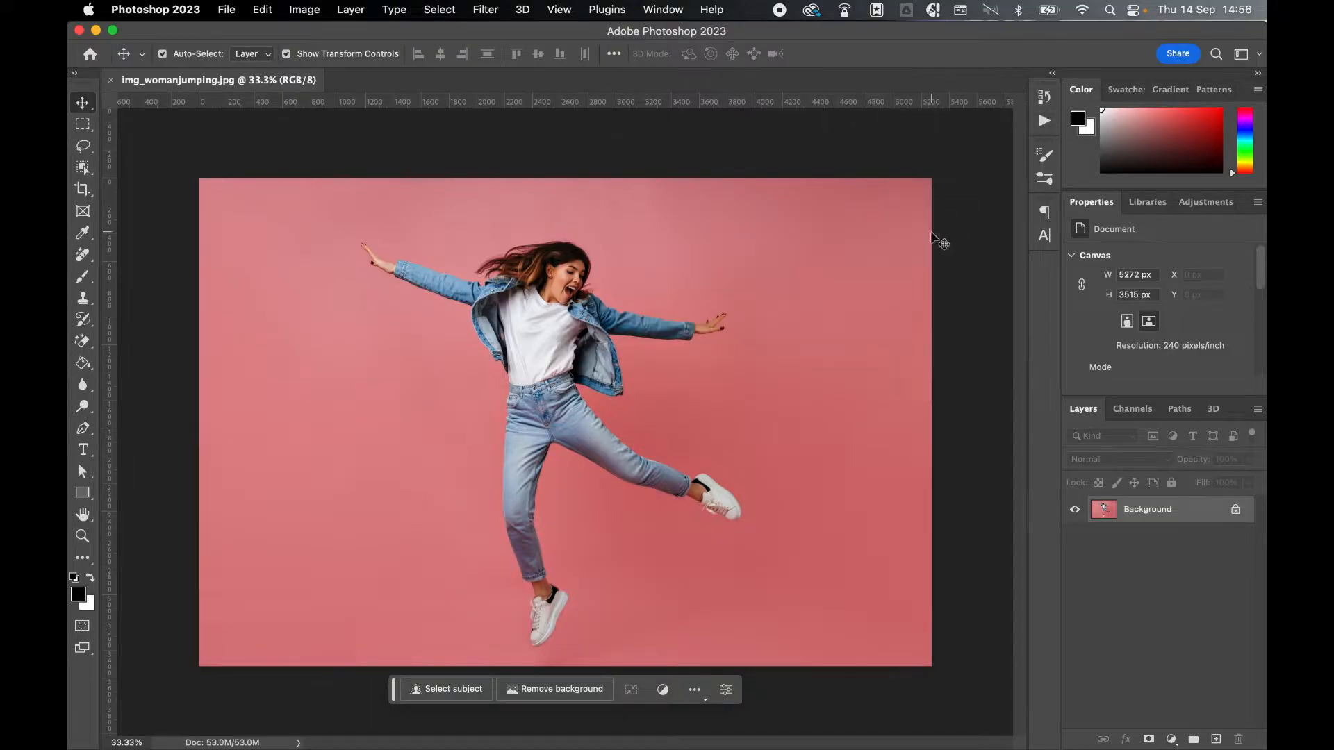
{"action": "mouse_move", "coordinate": [970, 247]}
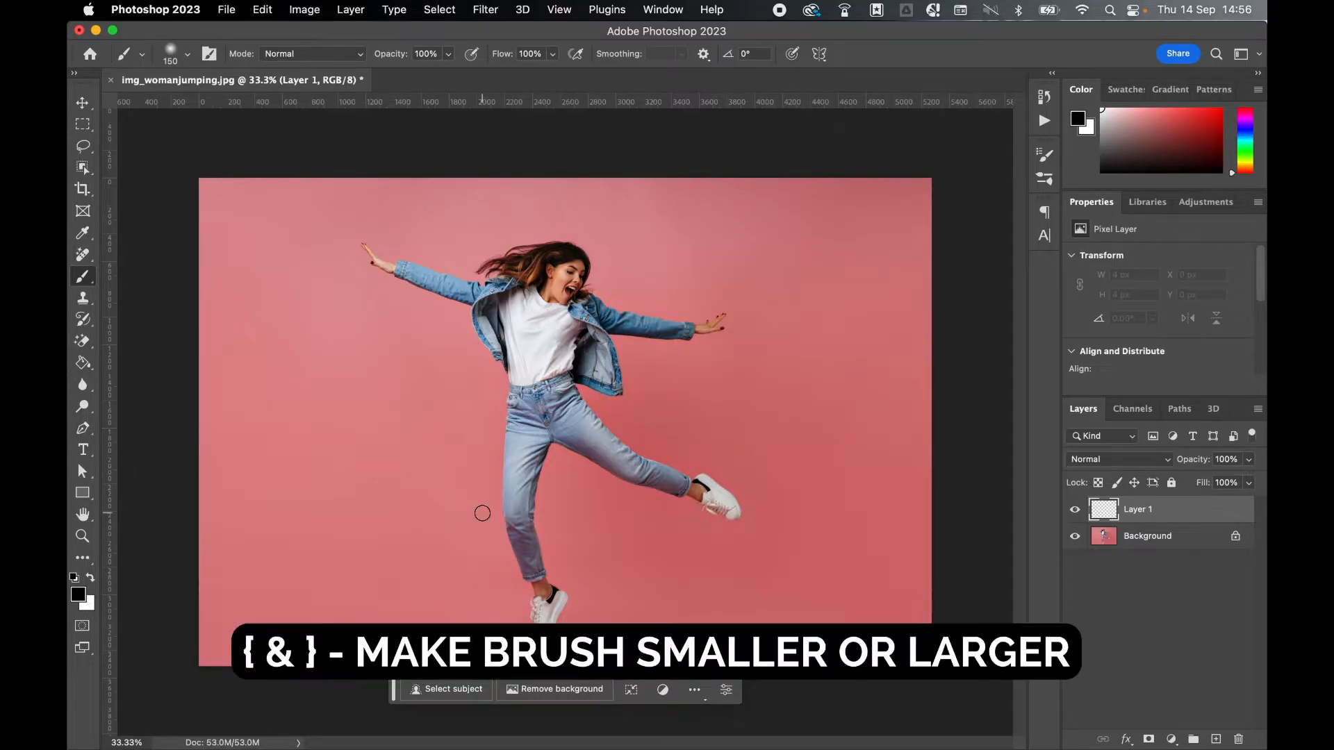
Paint black over the right leg, torso and right arm with a larger brush; name the layer 'brush'.
{"action": "key", "text": "]"}
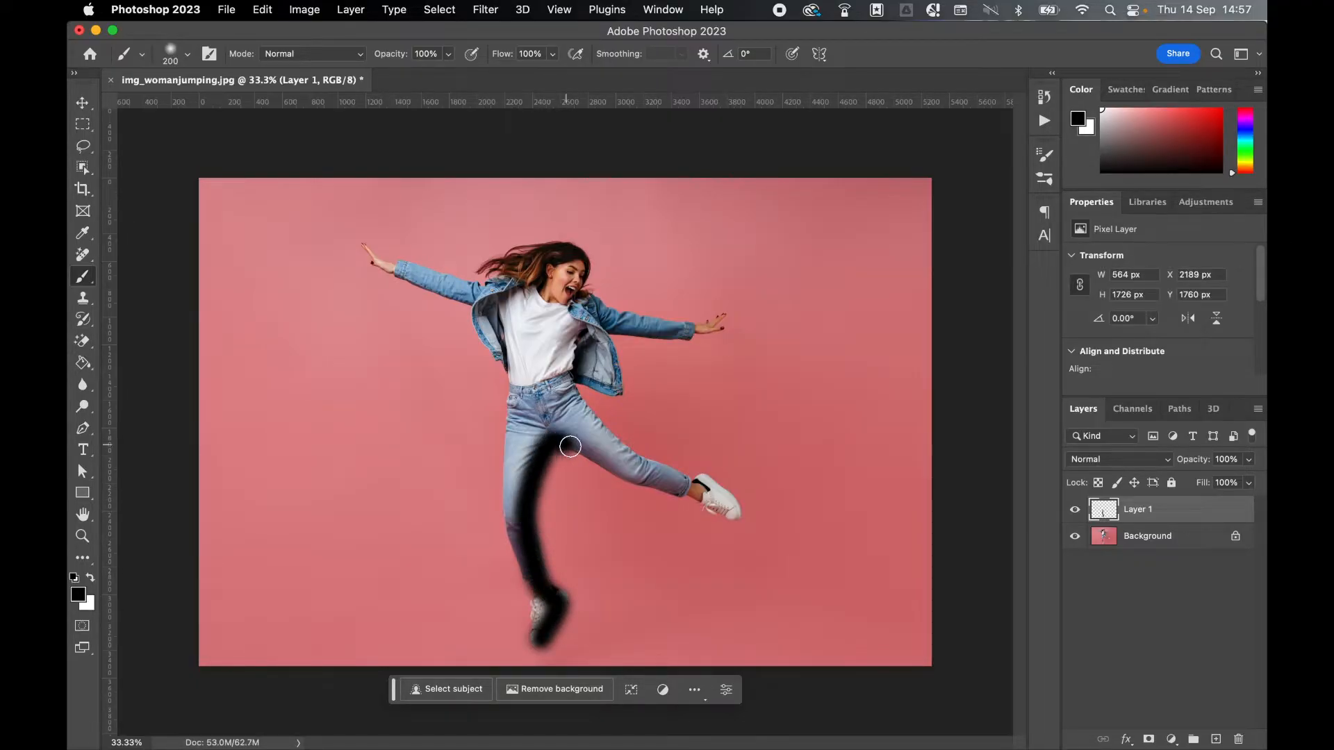
{"action": "left_click_drag", "start_coordinate": [568, 447], "coordinate": [702, 482]}
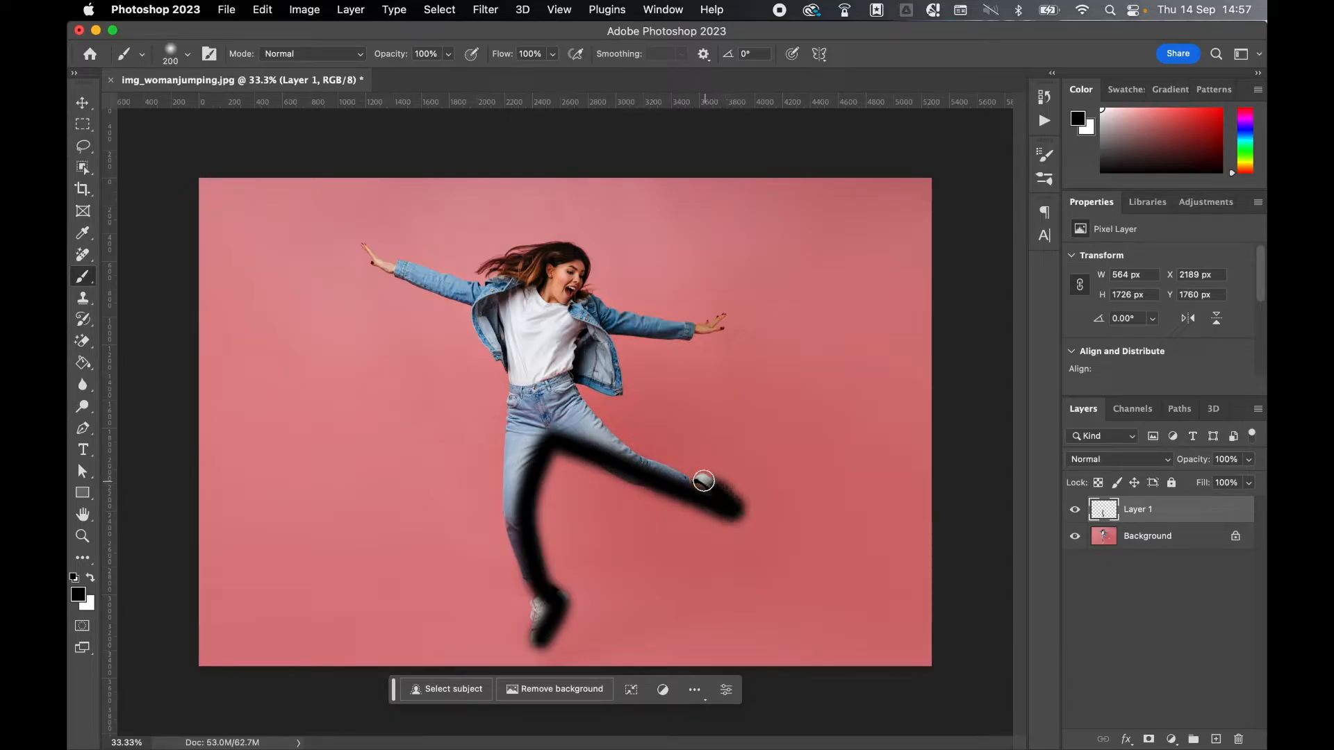
{"action": "left_click_drag", "start_coordinate": [702, 483], "coordinate": [584, 376]}
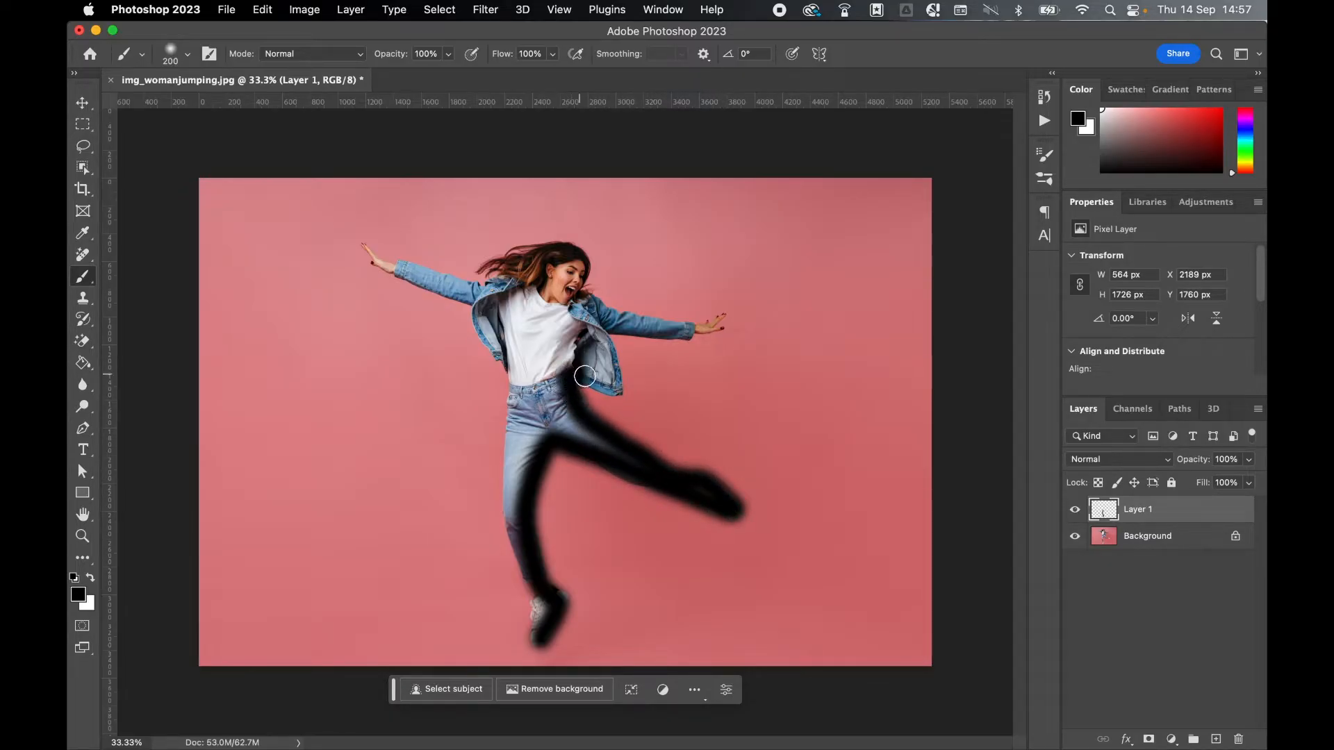
{"action": "left_click_drag", "start_coordinate": [585, 375], "coordinate": [710, 329]}
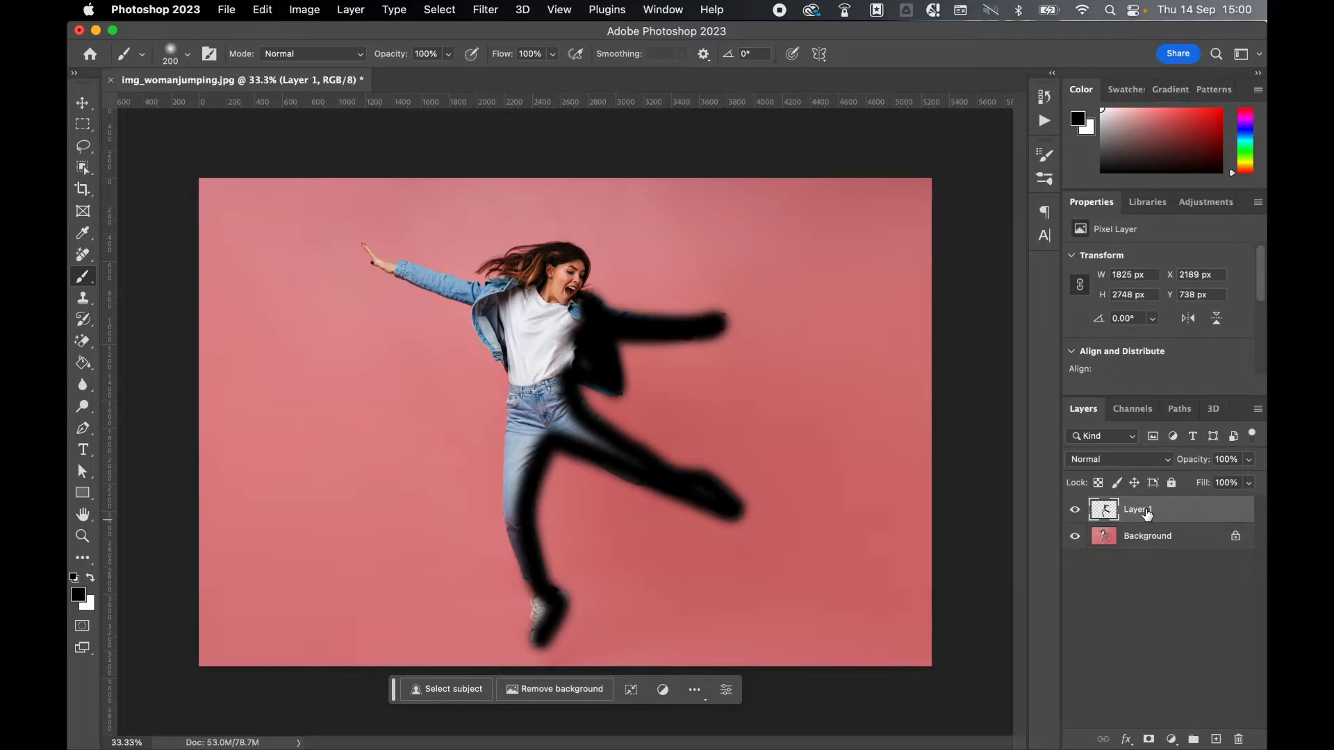
{"action": "type", "text": "brush"}
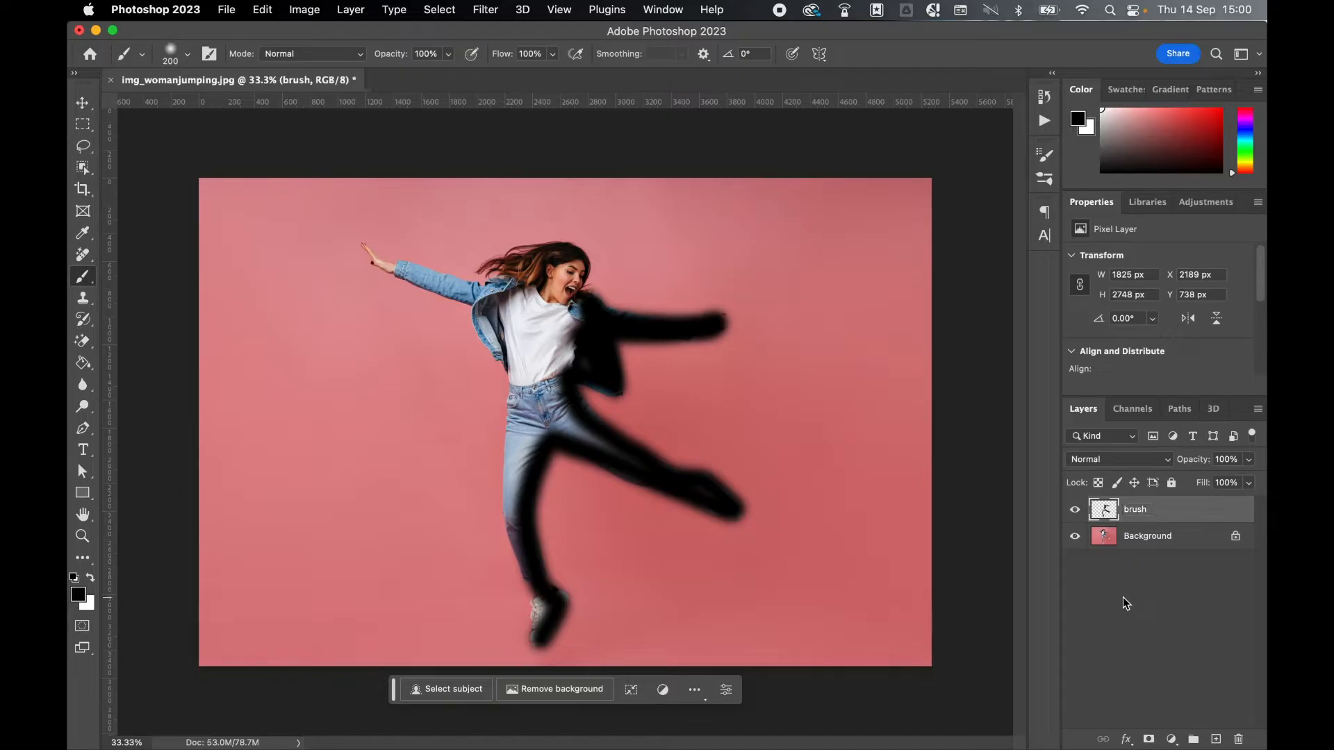
{"action": "left_click", "coordinate": [662, 9]}
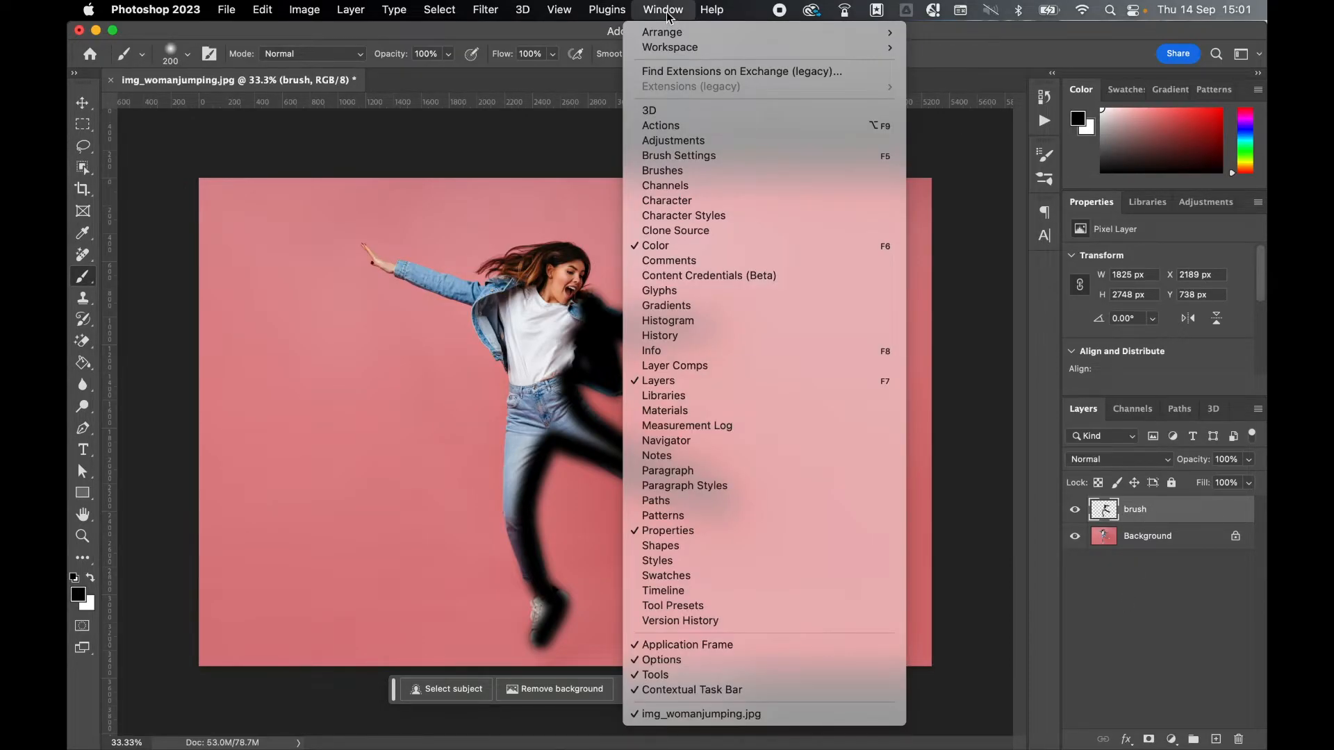
Expand the SandStorm action set and play its RIGHT action.
{"action": "left_click", "coordinate": [660, 125]}
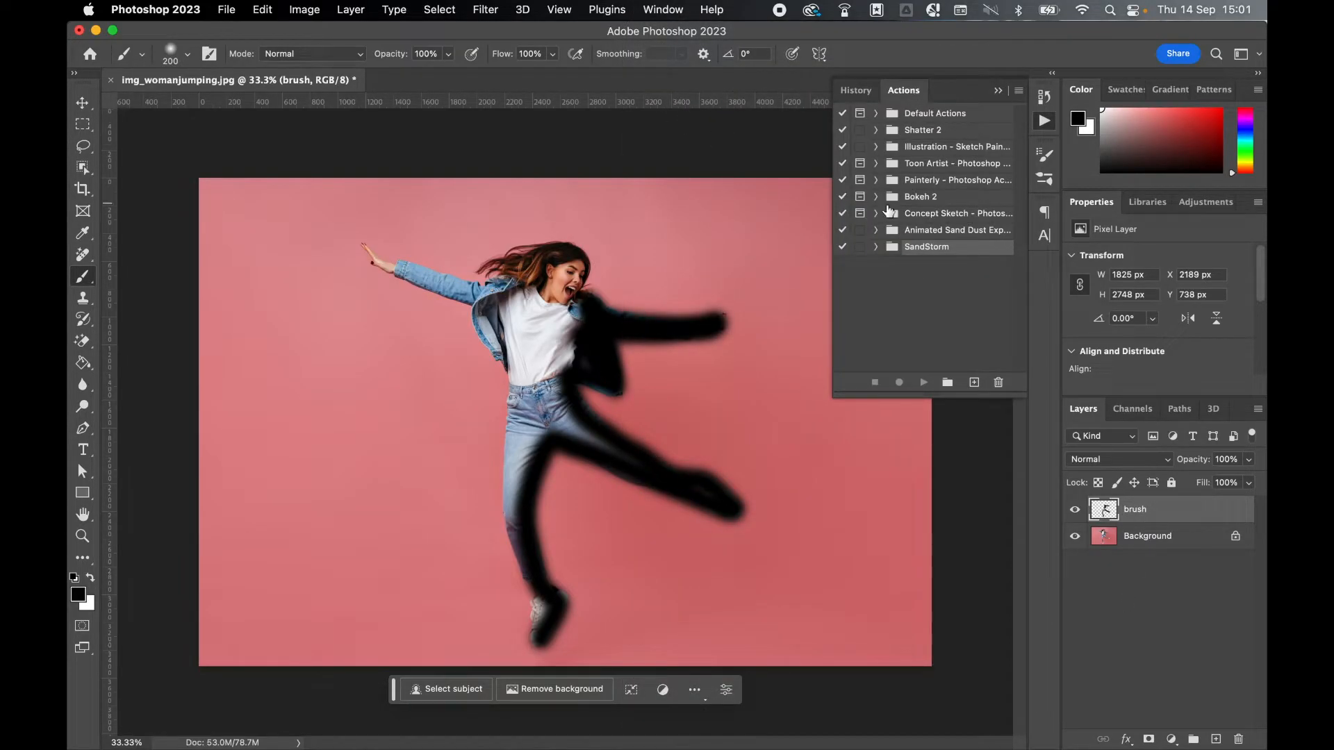
{"action": "left_click", "coordinate": [875, 247]}
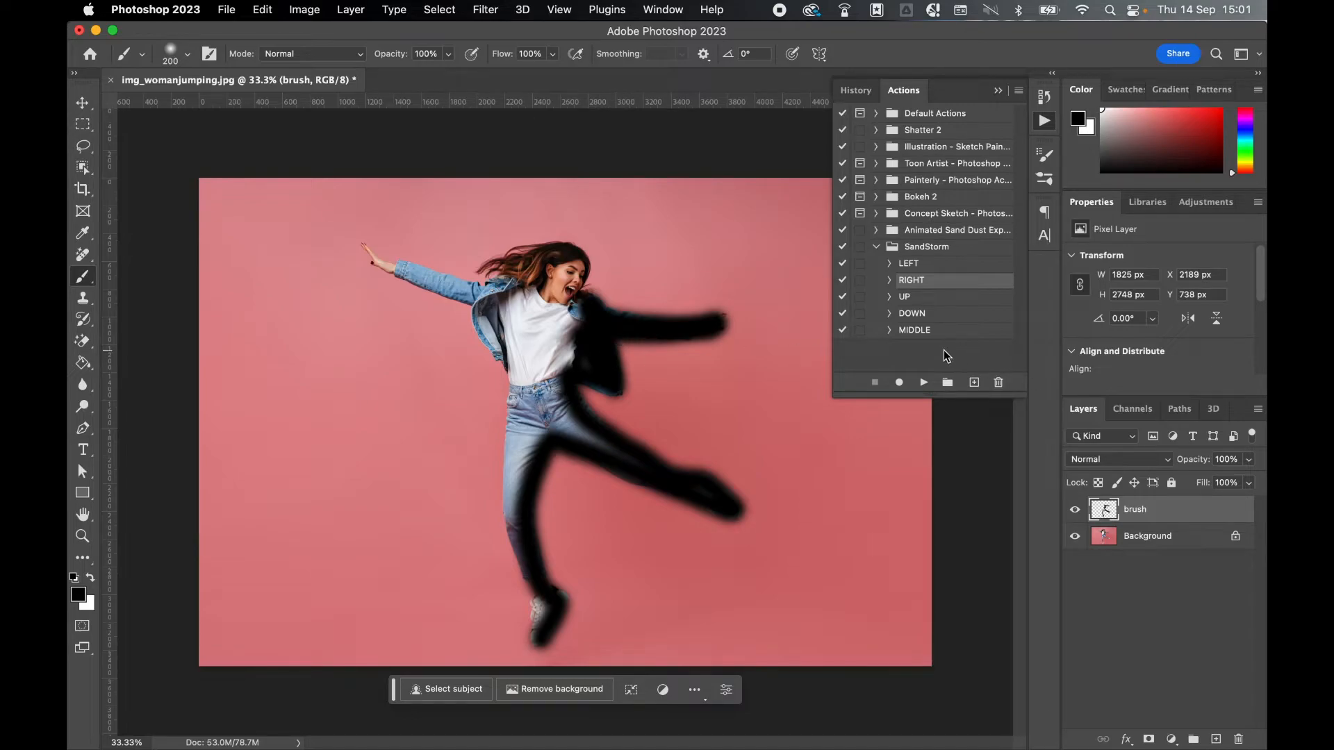
{"action": "mouse_move", "coordinate": [921, 384]}
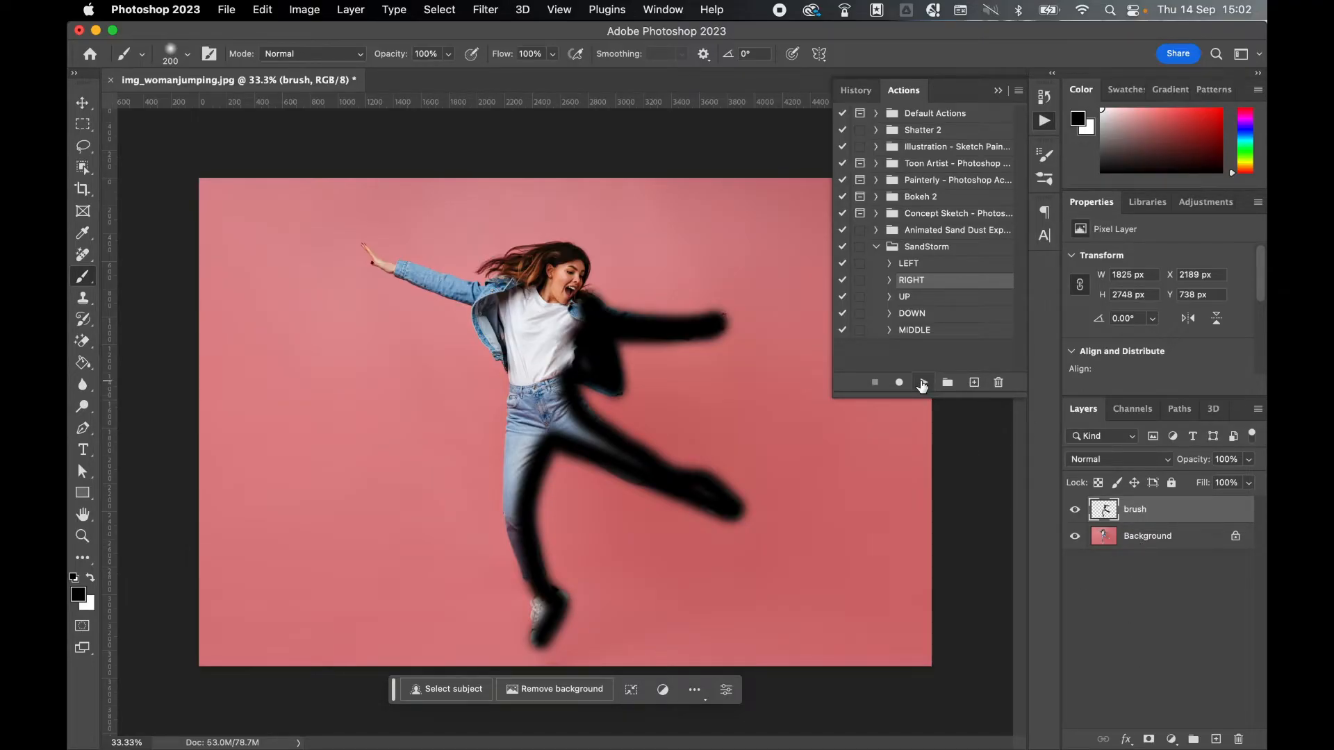
{"action": "left_click", "coordinate": [923, 382]}
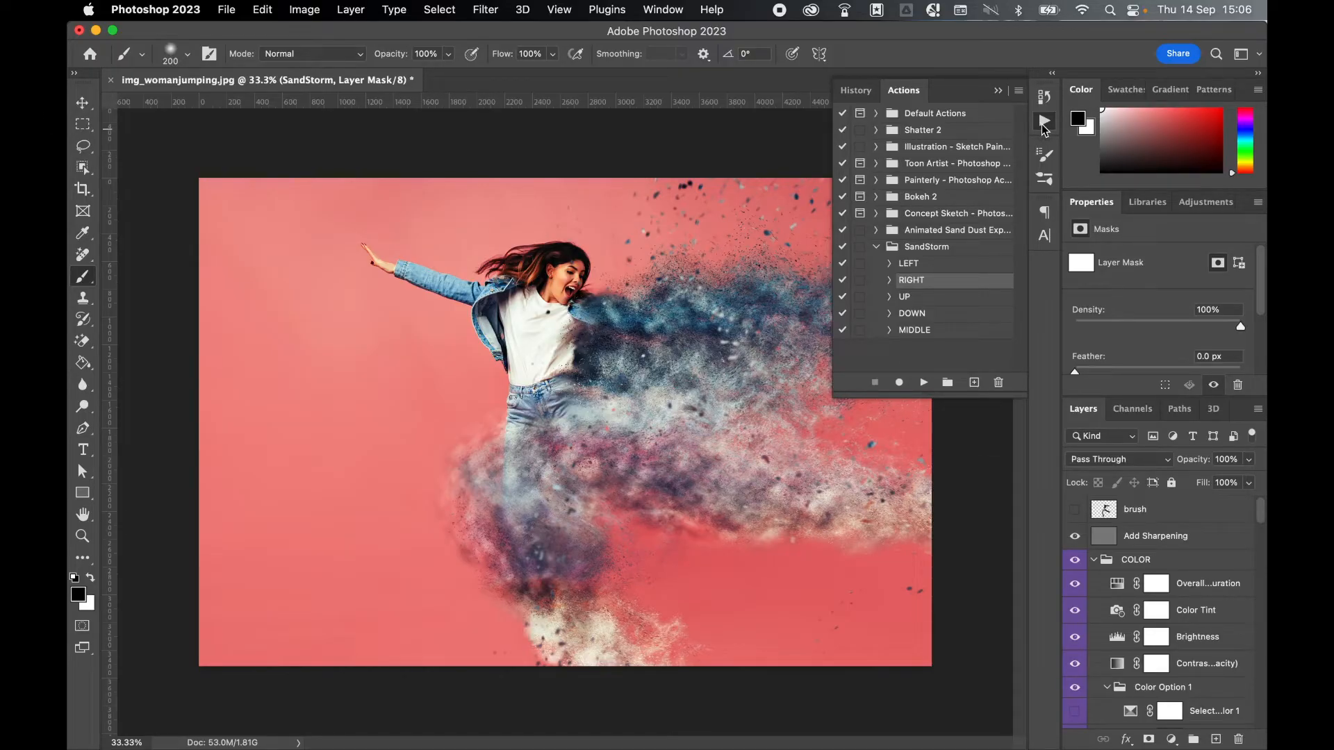
Zoom in and scroll through the generated COLOR, Cloud Formation and Base Particles layer groups.
{"action": "key", "text": "cmd+0"}
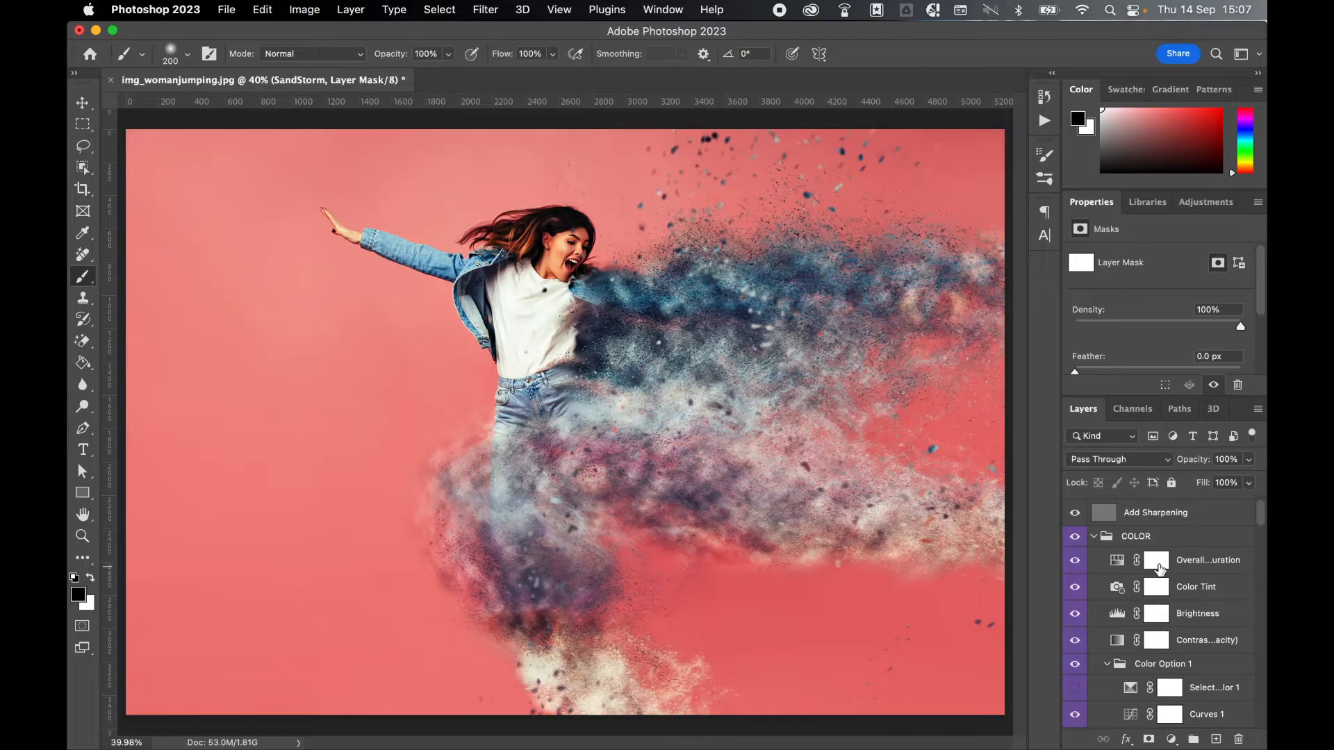
{"action": "scroll", "scroll_direction": "down", "scroll_amount": 3}
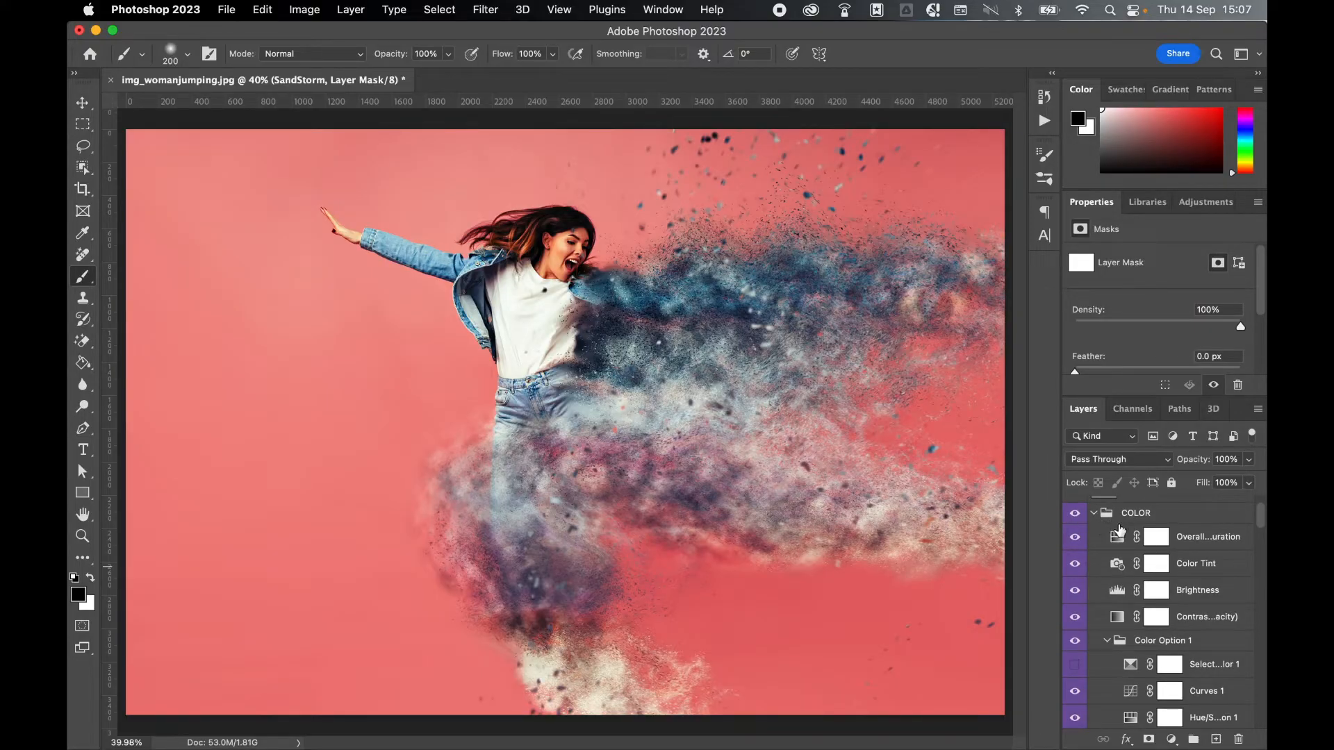
{"action": "mouse_move", "coordinate": [1098, 544]}
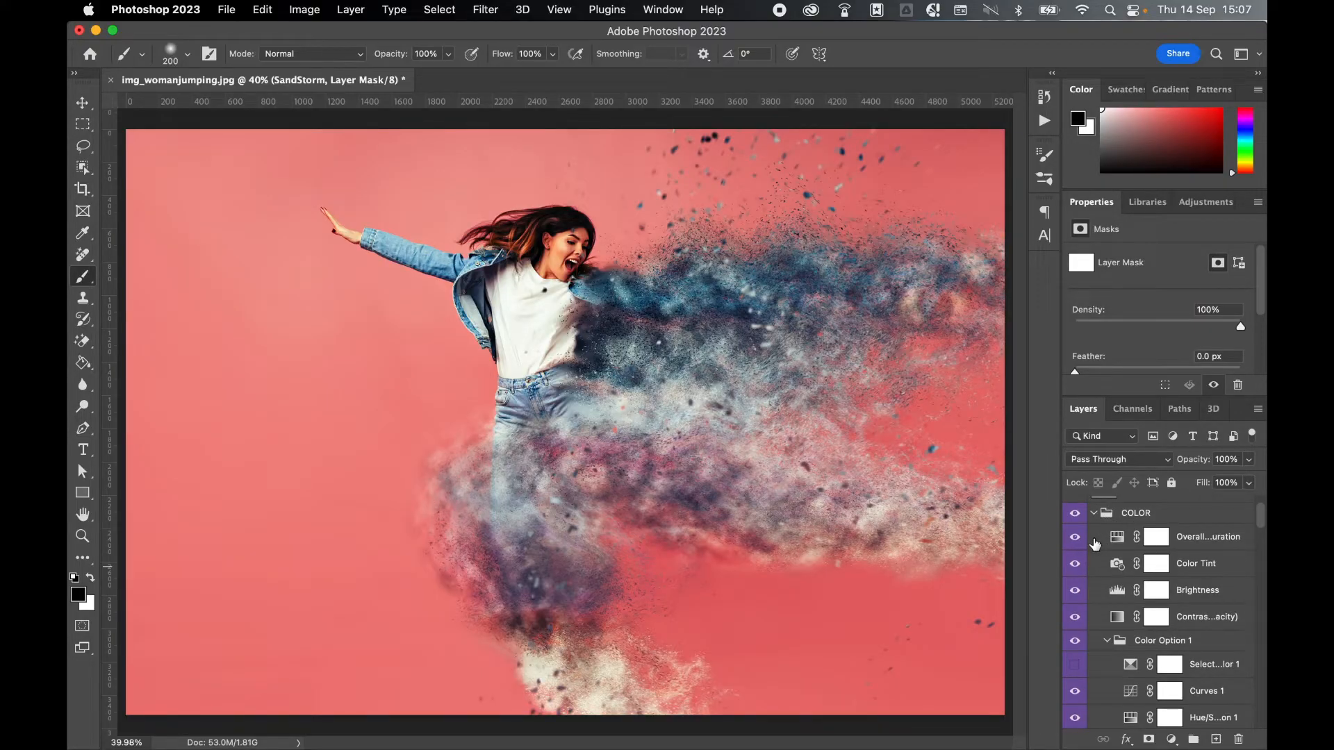
{"action": "scroll", "scroll_direction": "down", "scroll_amount": 3}
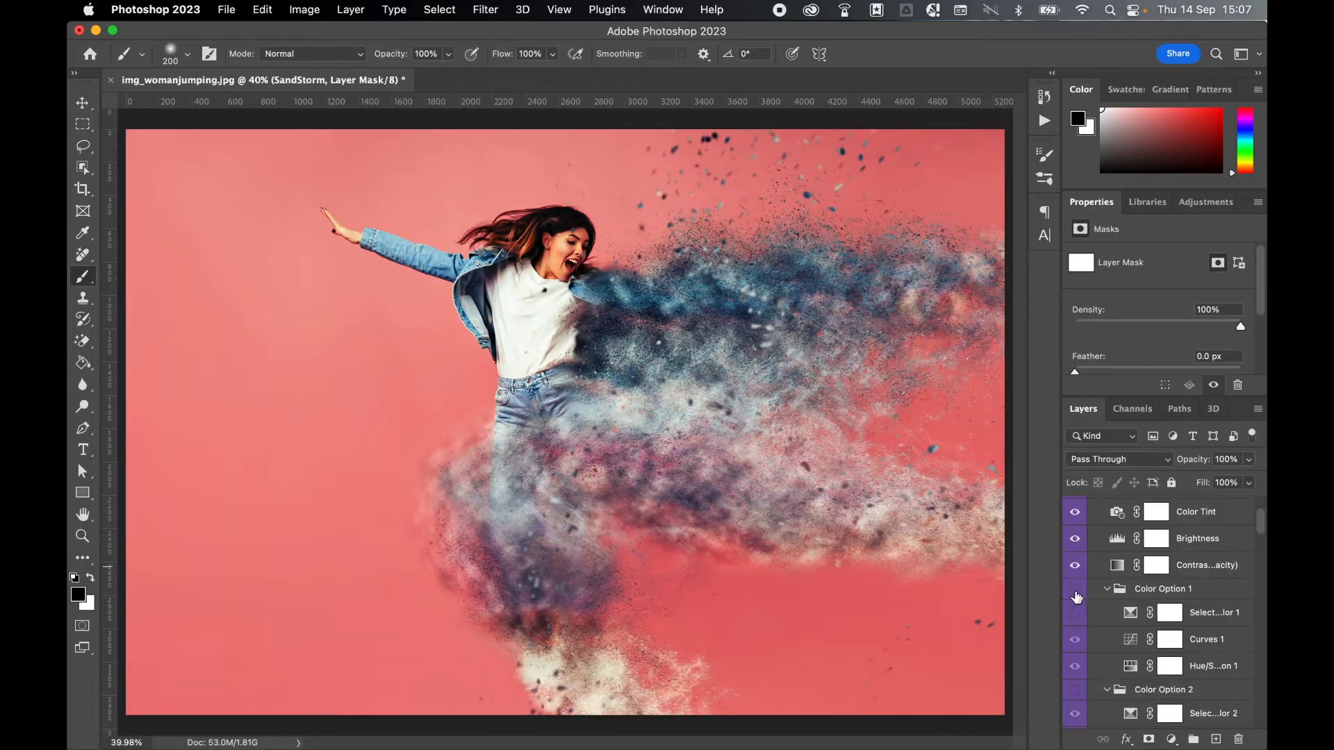
{"action": "scroll", "scroll_direction": "down", "scroll_amount": 3}
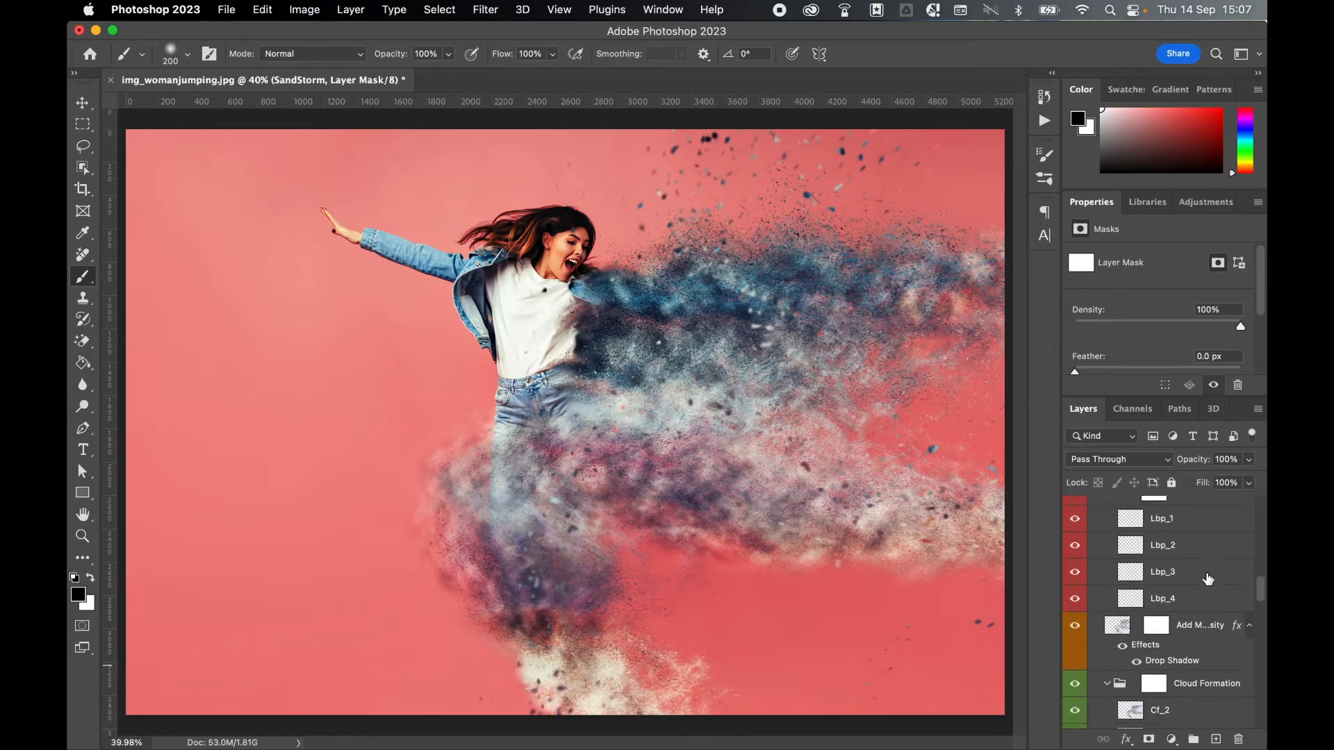
{"action": "scroll", "scroll_direction": "down", "scroll_amount": 3}
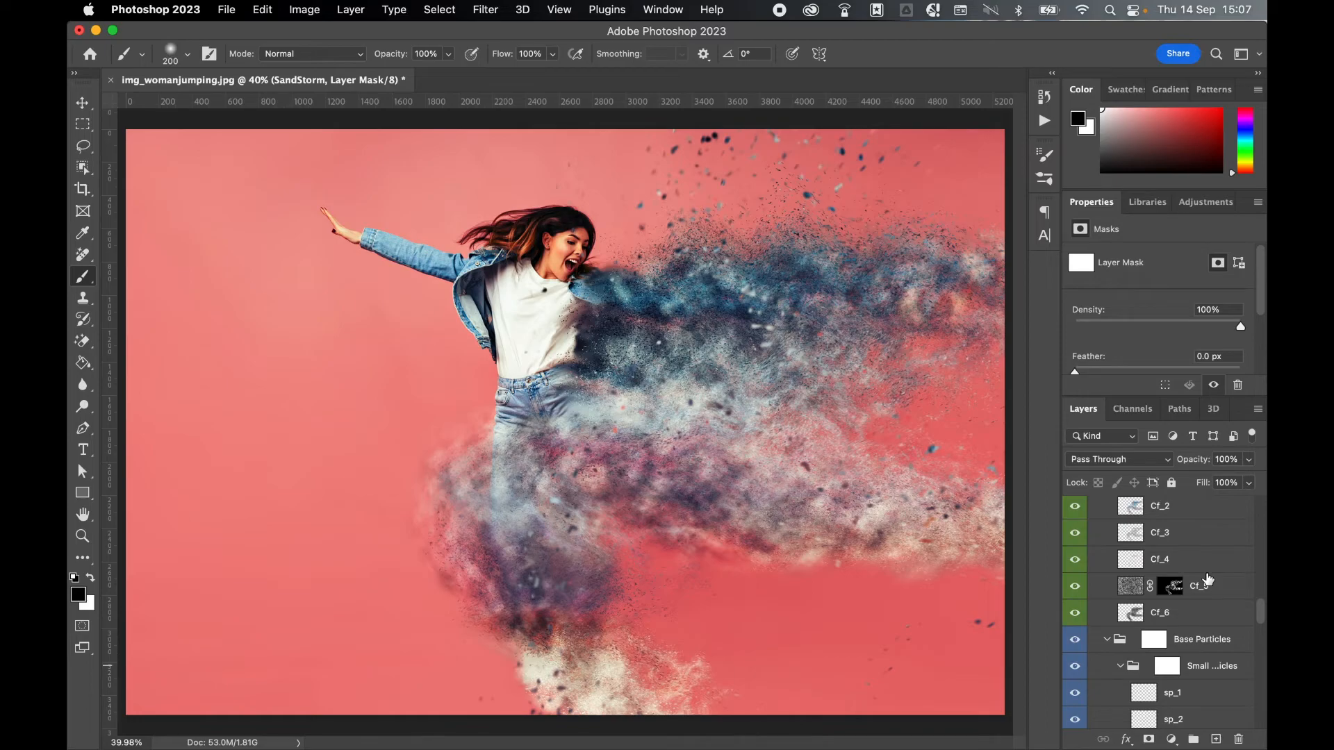